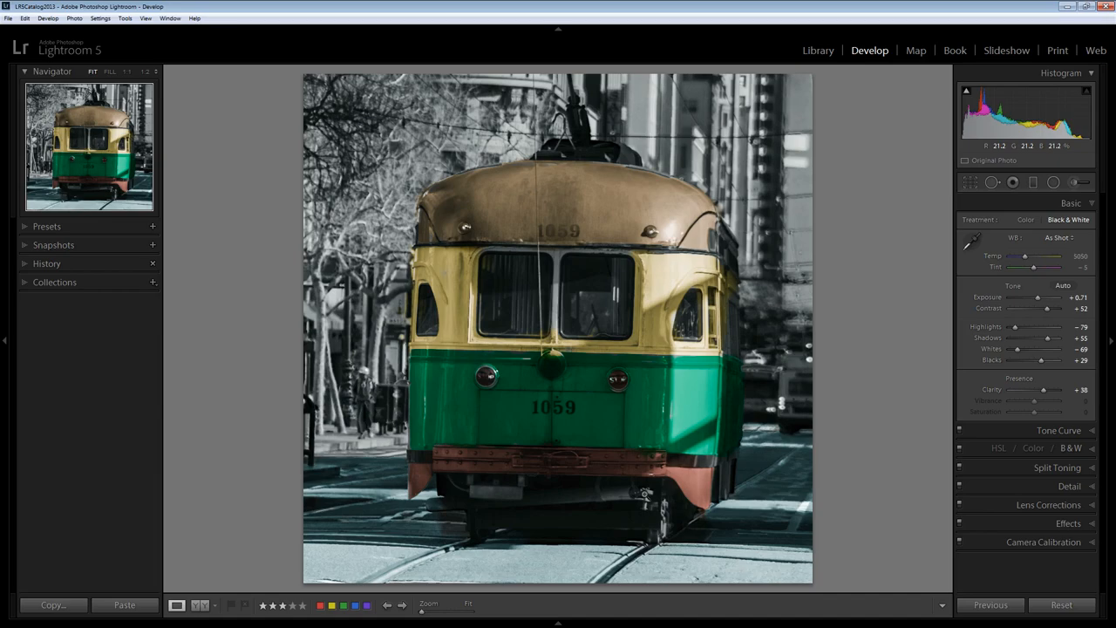
# Switch the Basic treatment back to Color and collapse the Basic panel.
pyautogui.click(1026, 220)
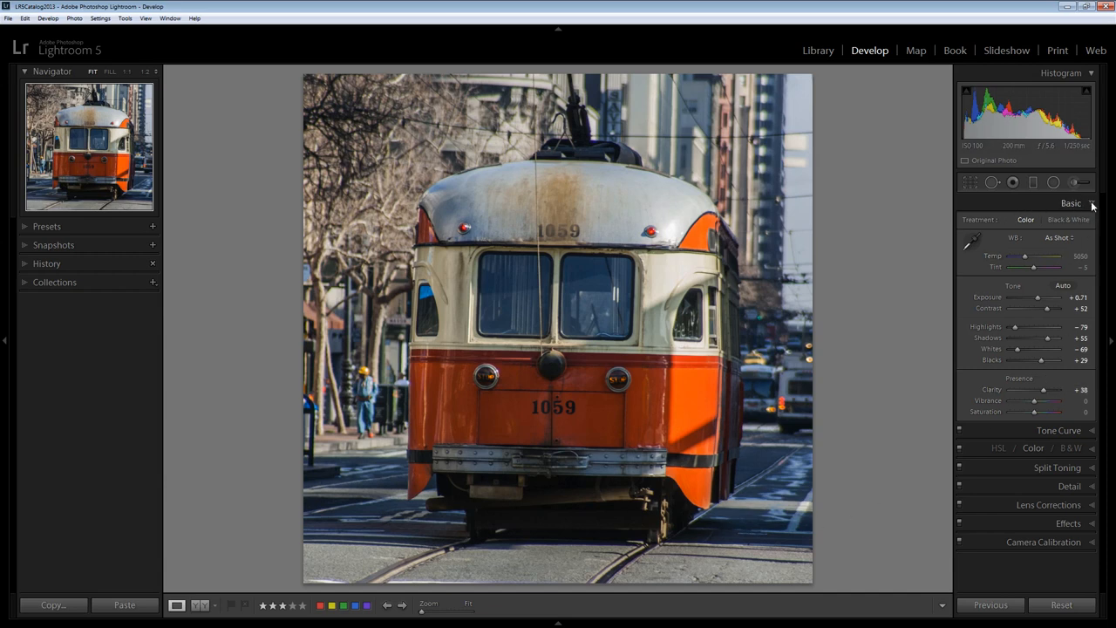
pyautogui.click(1070, 202)
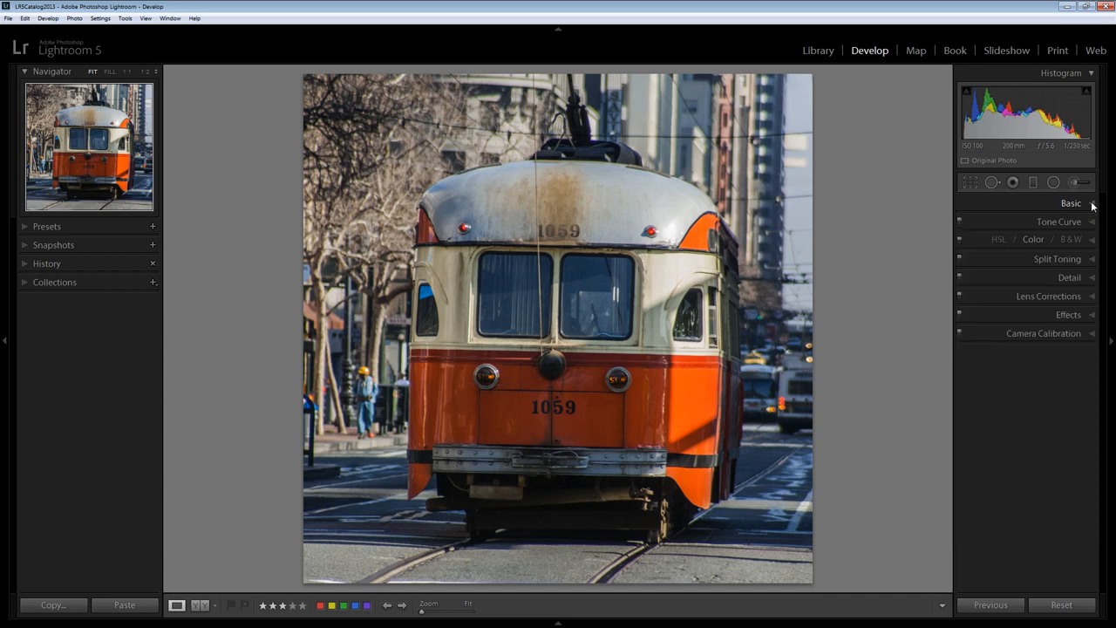
pyautogui.moveTo(1074, 239)
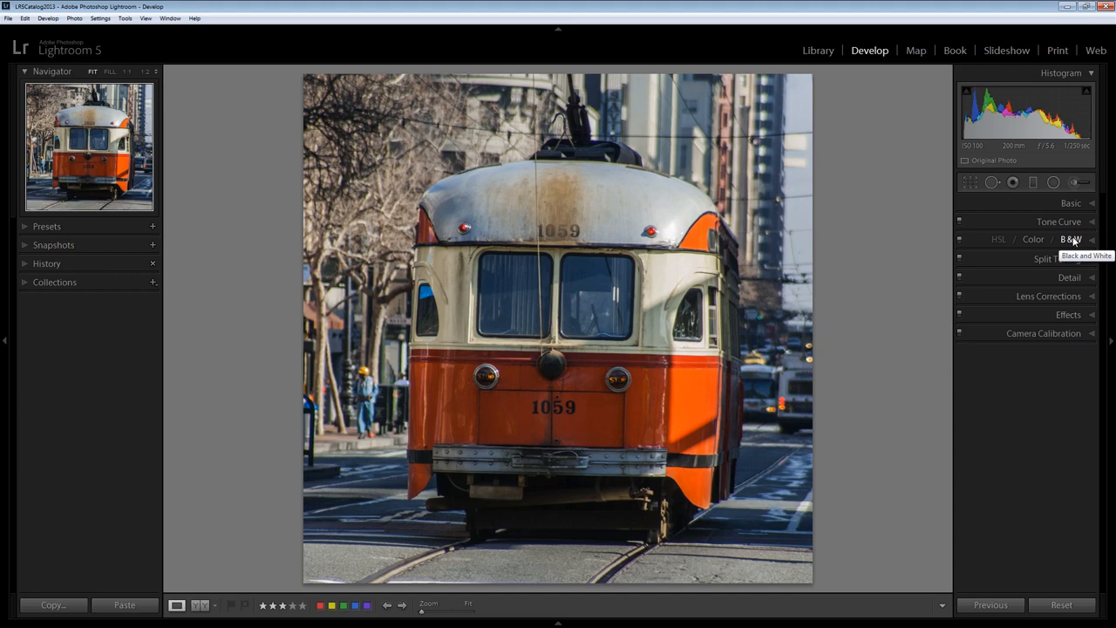
pyautogui.moveTo(1067, 240)
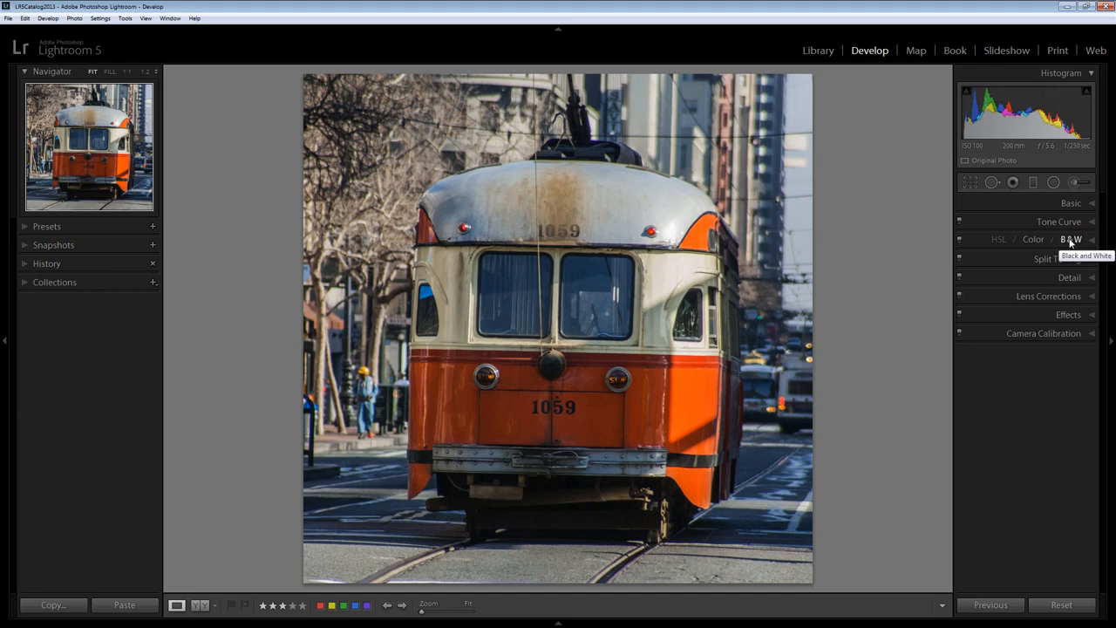
# Convert to B&W and lighten the orange and red tones in the grey mix, nudging aqua.
pyautogui.click(1067, 237)
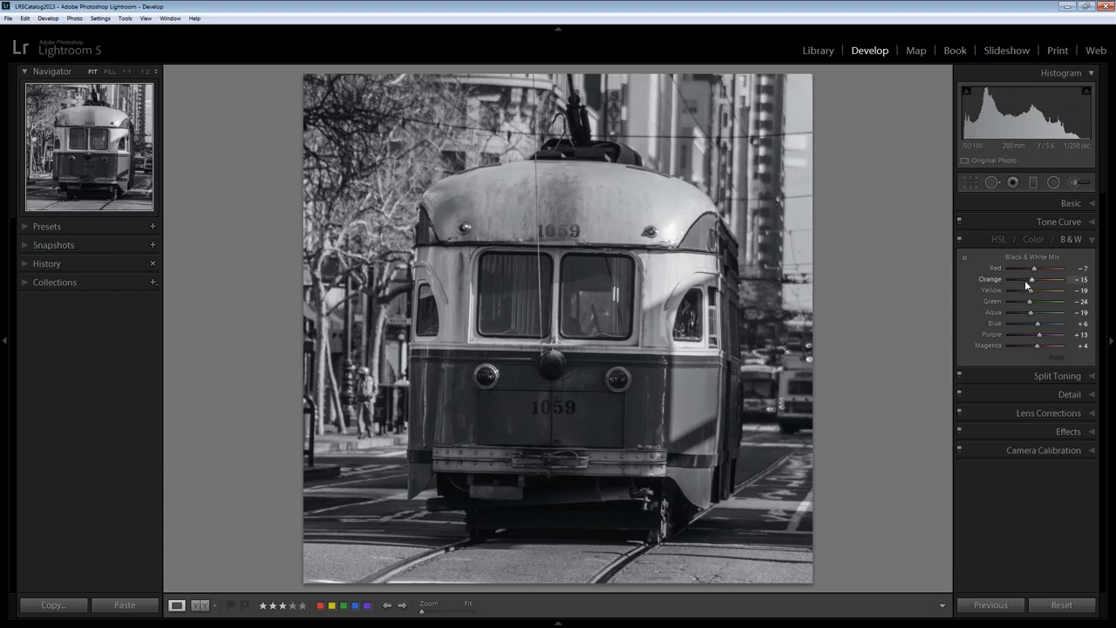
pyautogui.moveTo(1029, 284)
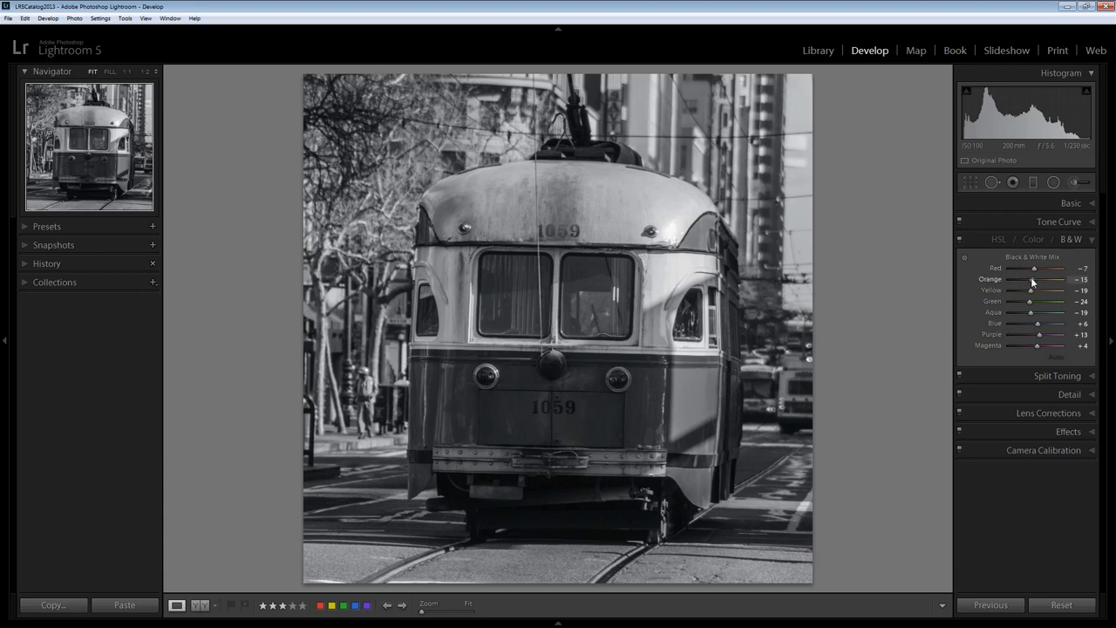
pyautogui.moveTo(1032, 279); pyautogui.dragTo(1049, 279)
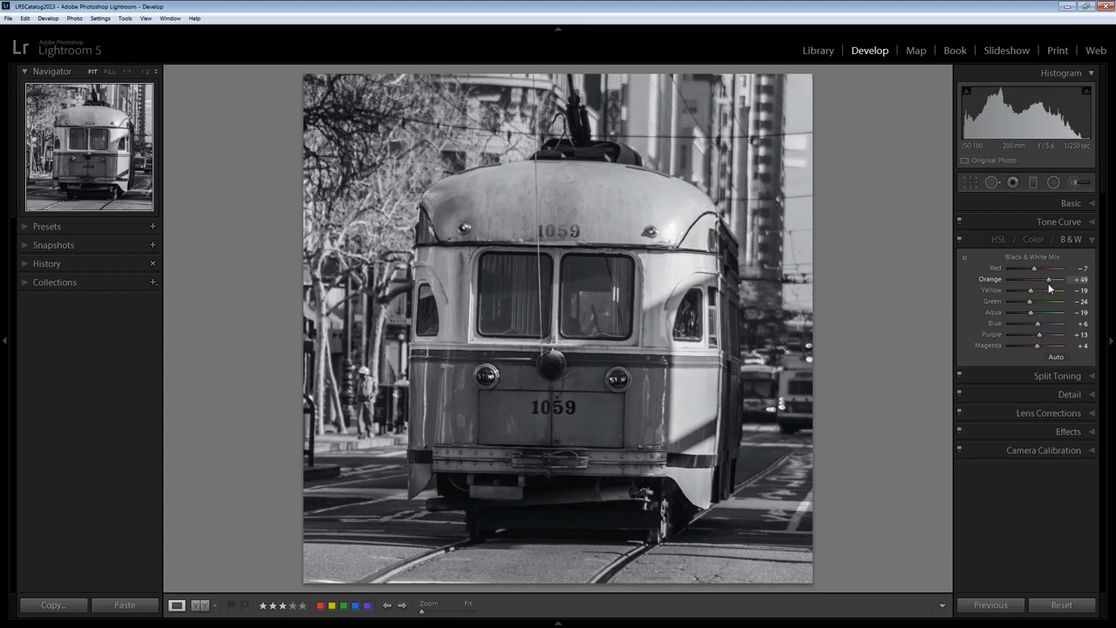
pyautogui.moveTo(1029, 268); pyautogui.dragTo(1050, 268)
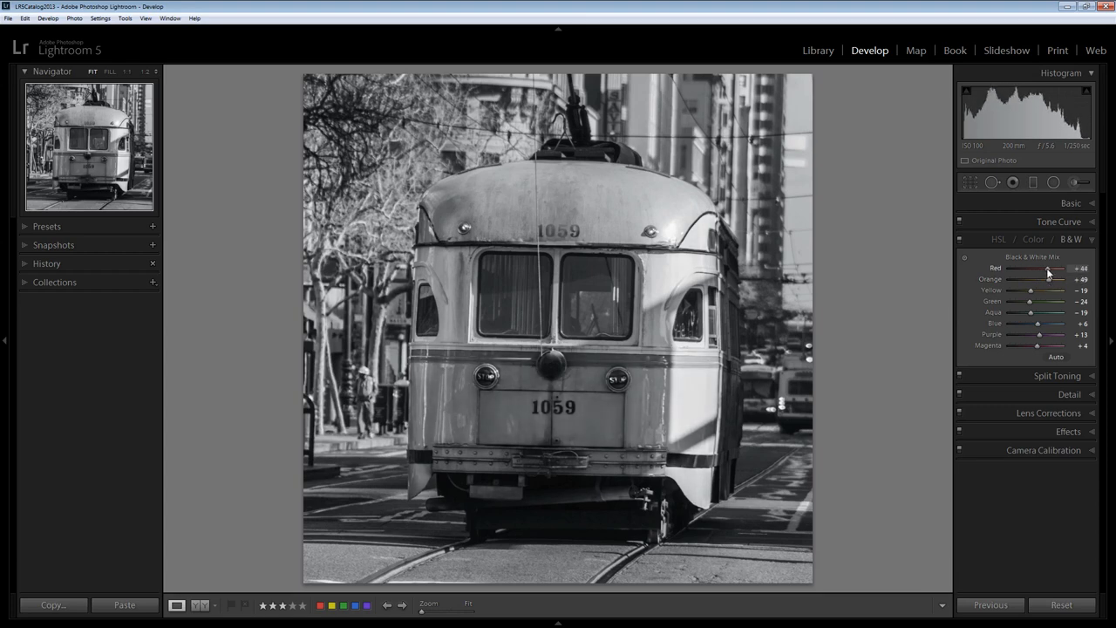
pyautogui.moveTo(1033, 269); pyautogui.dragTo(1035, 268)
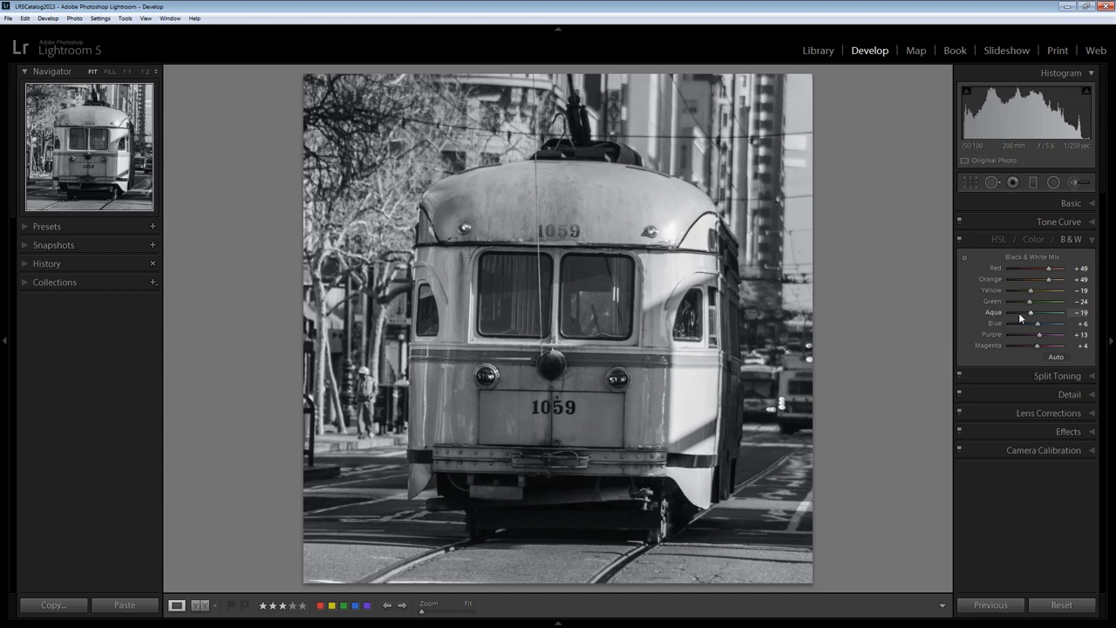
pyautogui.moveTo(1028, 313); pyautogui.dragTo(1053, 312)
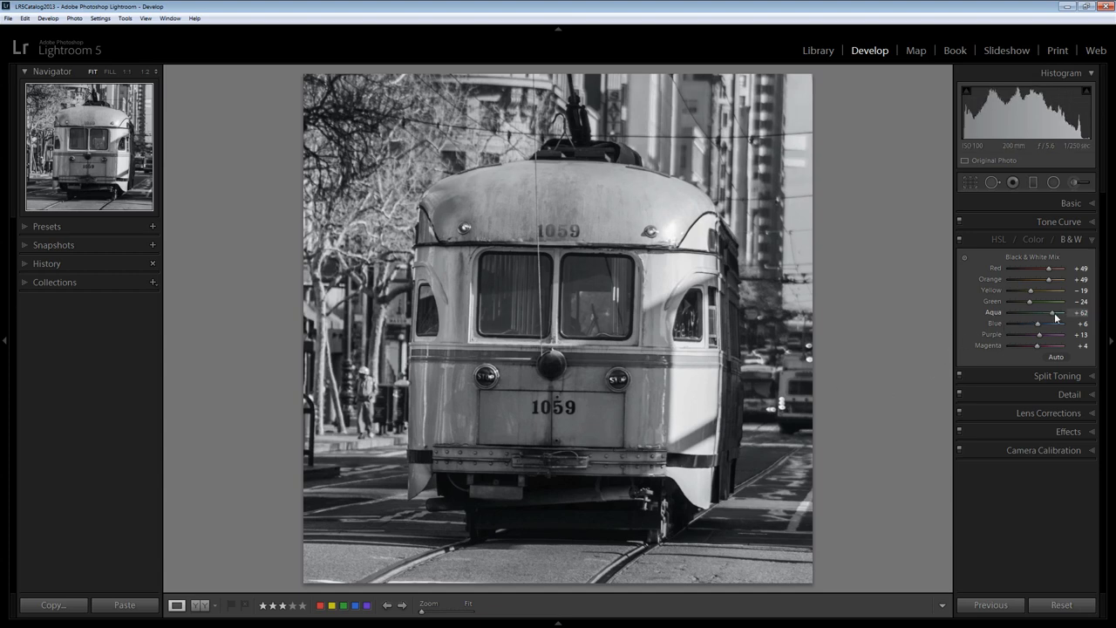
pyautogui.moveTo(1053, 312); pyautogui.dragTo(1029, 312)
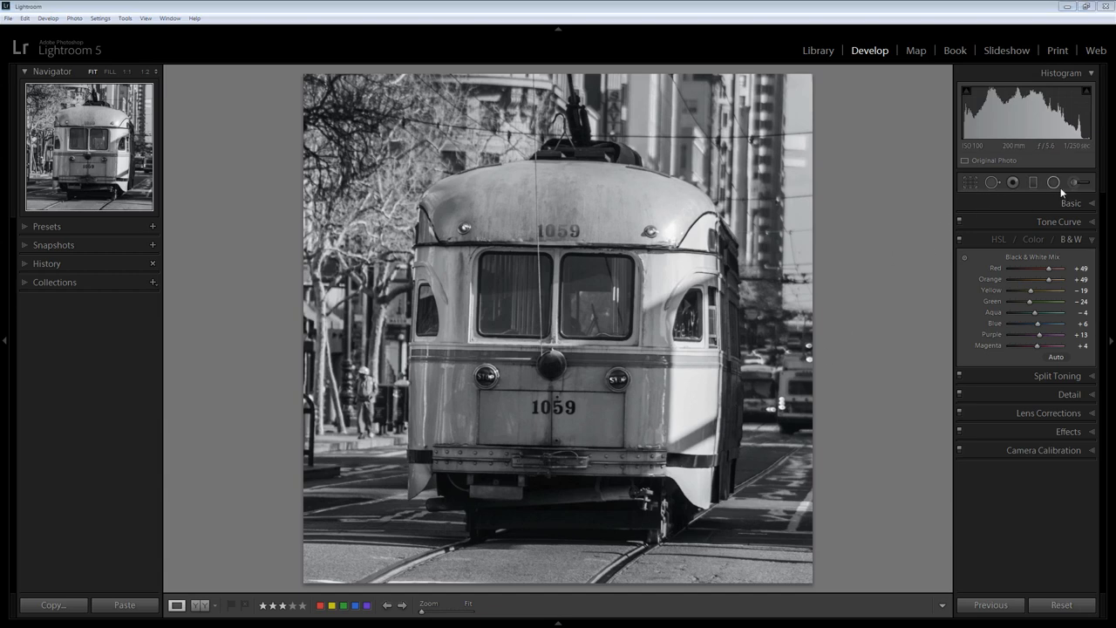
pyautogui.moveTo(1076, 185)
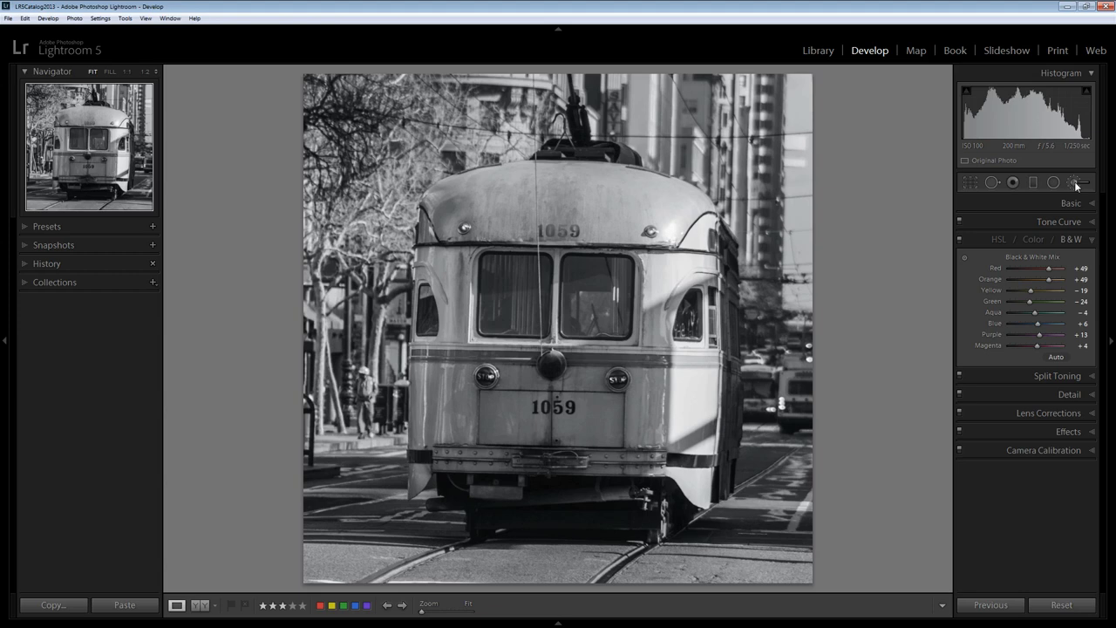
# Start the Adjustment Brush (K) with its effect sliders zeroed out.
pyautogui.click(1098, 183)
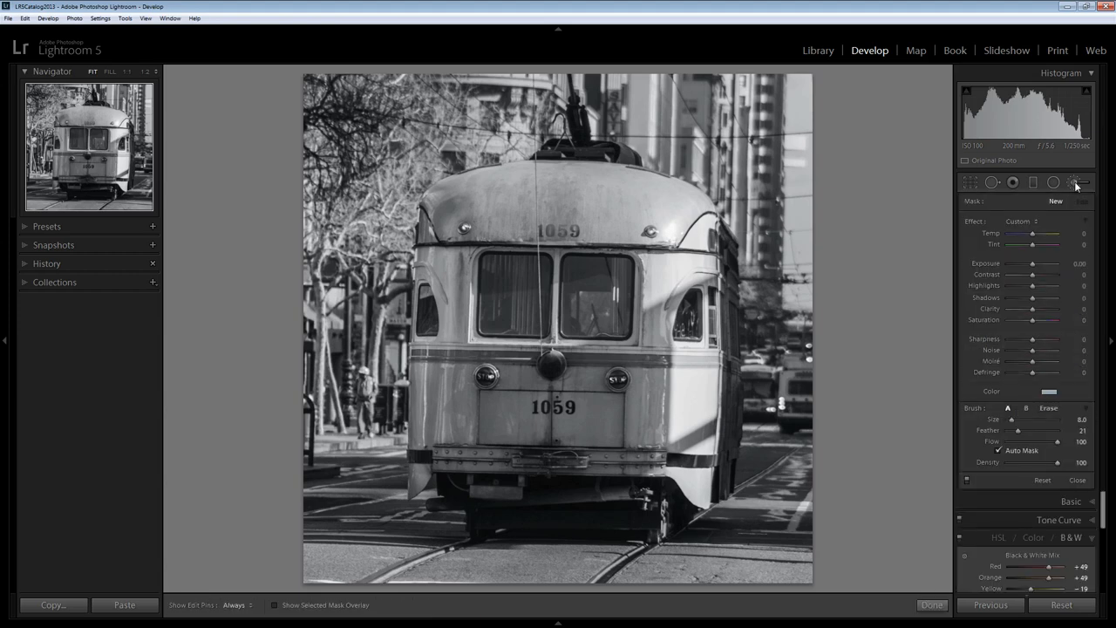
pyautogui.moveTo(1022, 281)
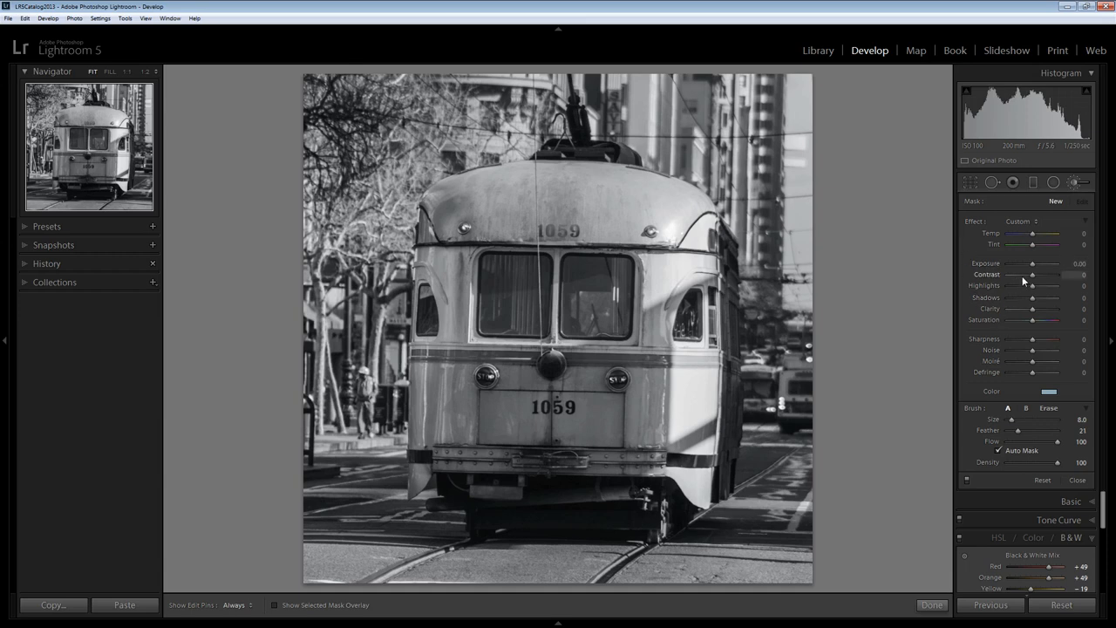
pyautogui.moveTo(1035, 286); pyautogui.dragTo(1027, 286)
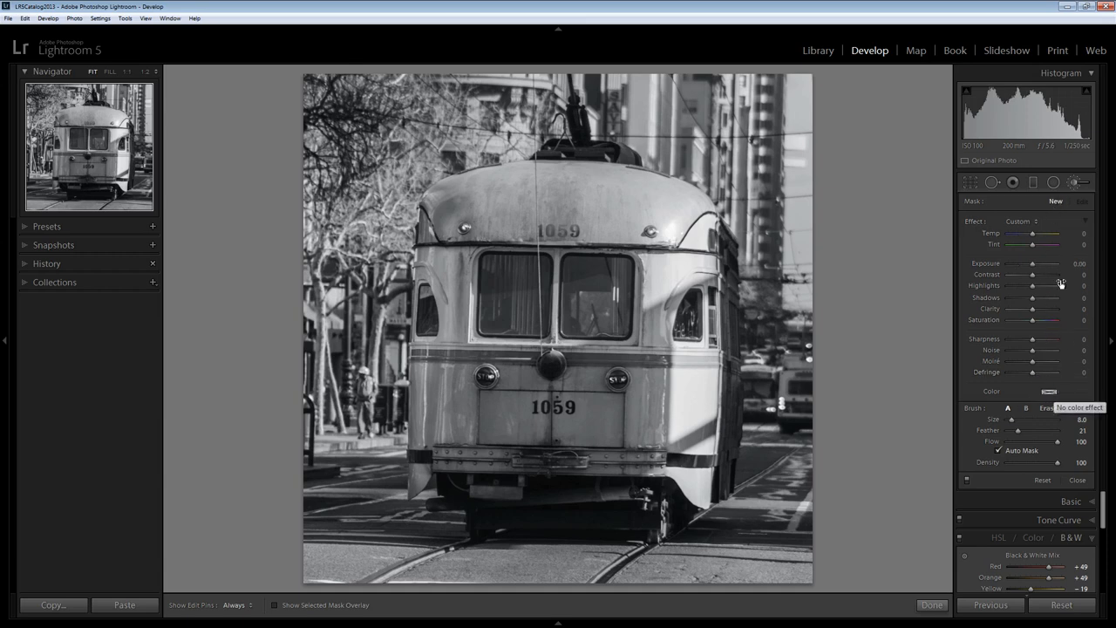
pyautogui.moveTo(980, 229)
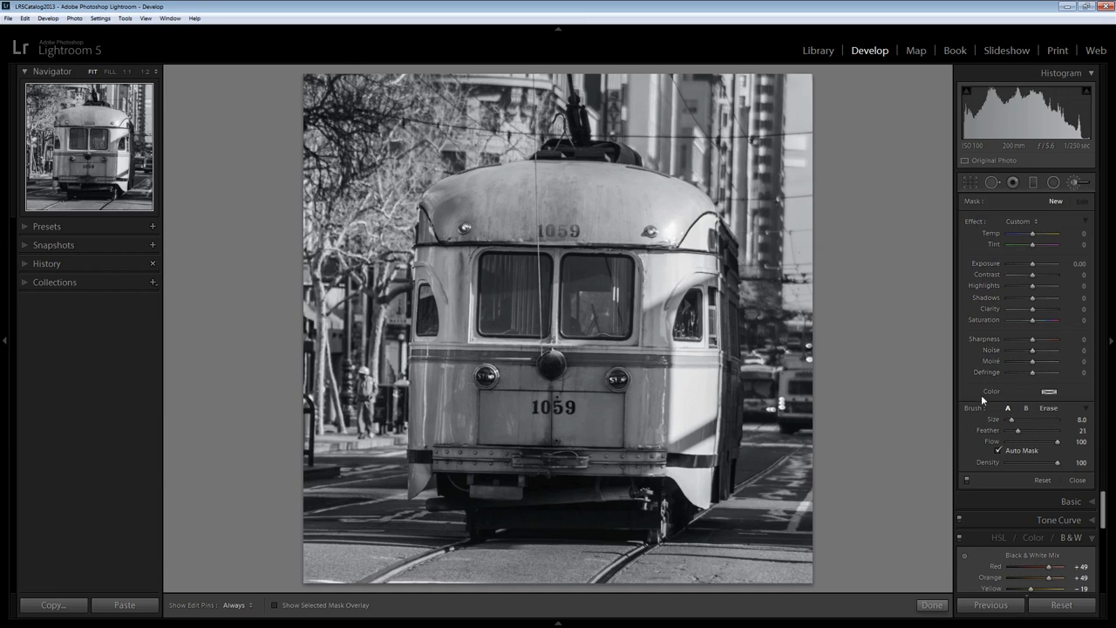
# Pick a turquoise brush colour and dab it on the lower body left of 1059.
pyautogui.click(1050, 391)
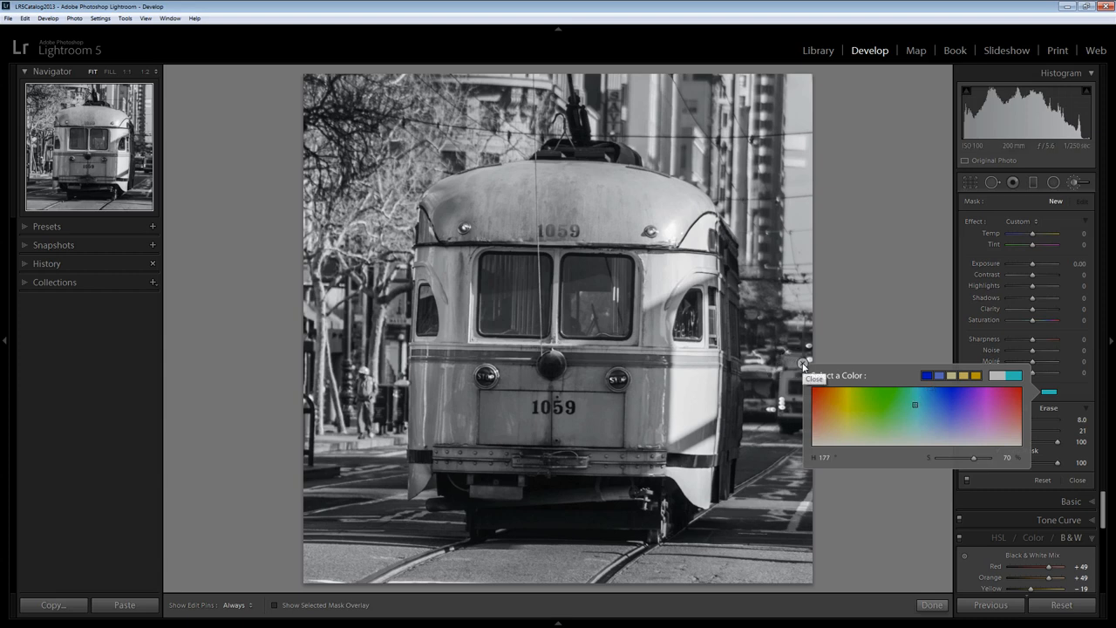
pyautogui.click(805, 379)
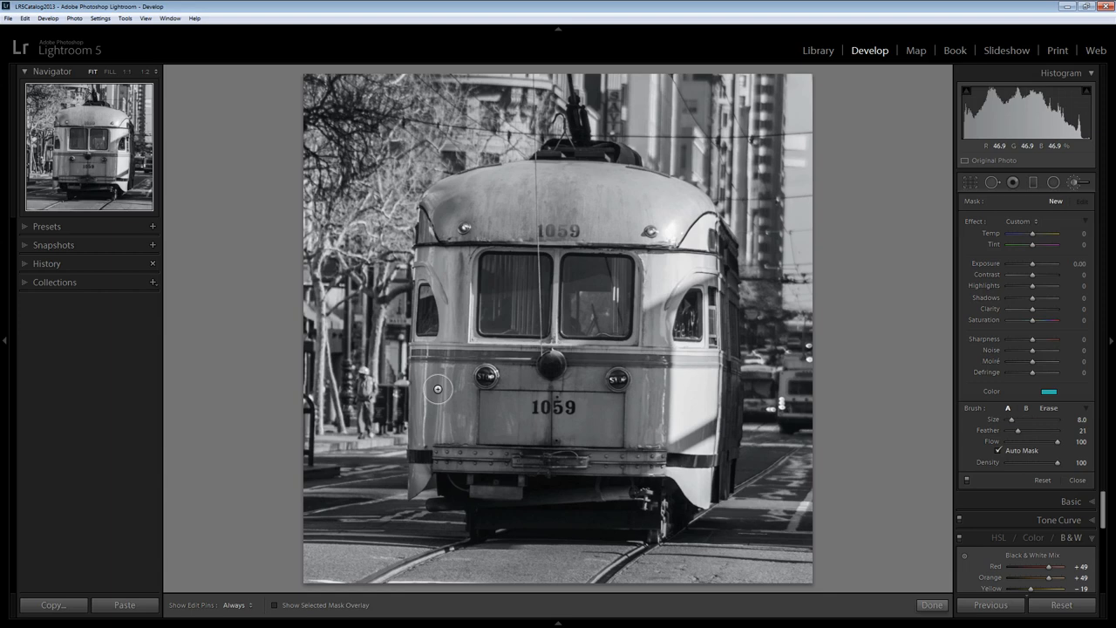
pyautogui.click(436, 391)
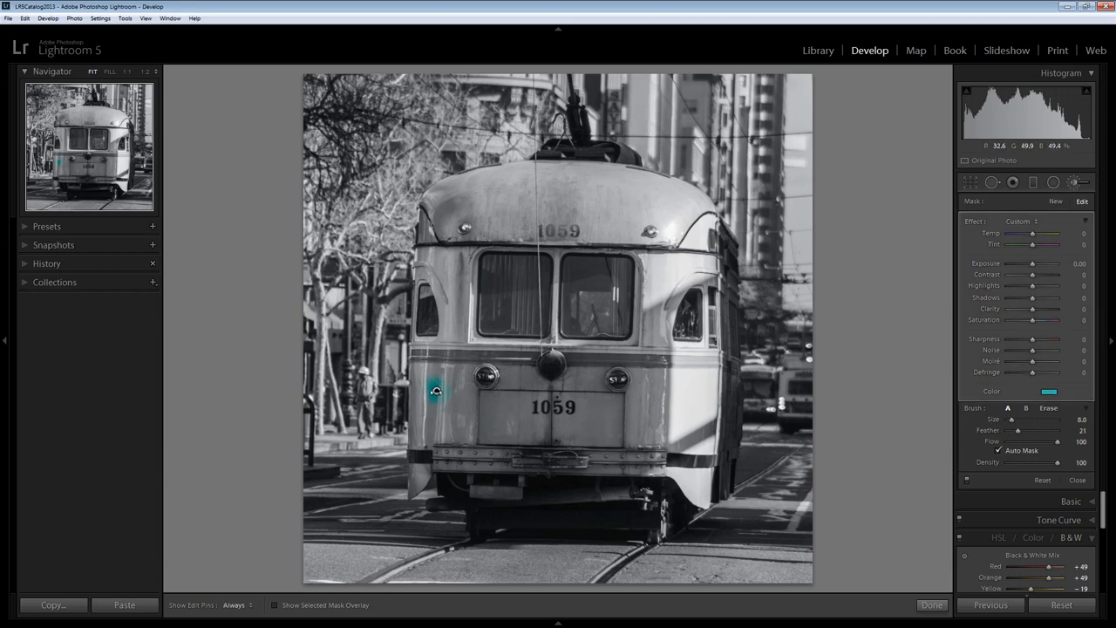
pyautogui.click(436, 390)
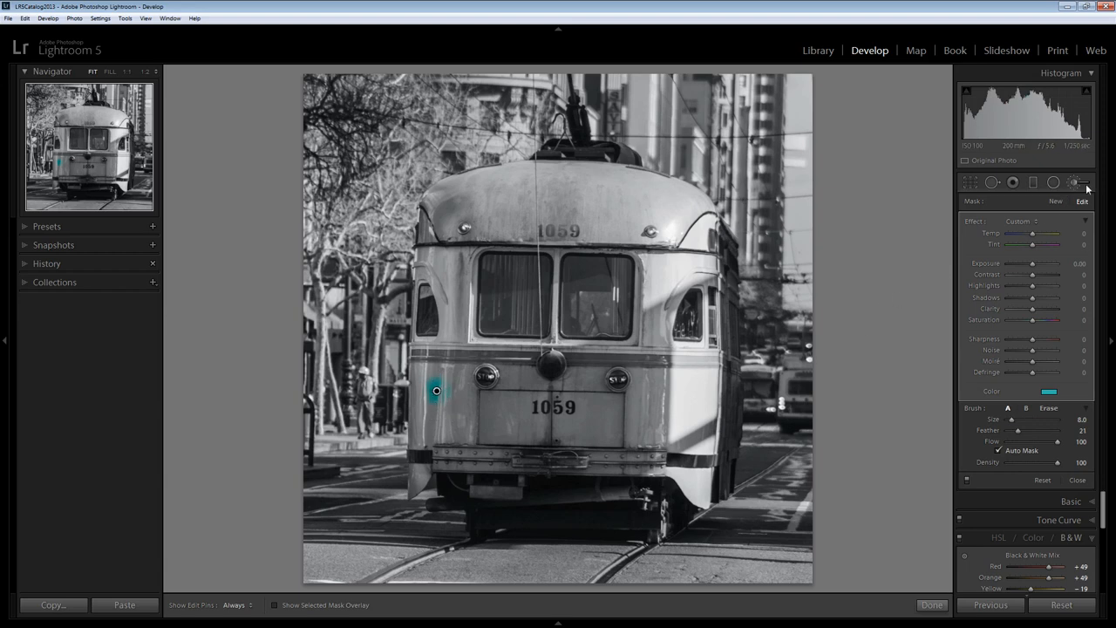
pyautogui.moveTo(453, 415)
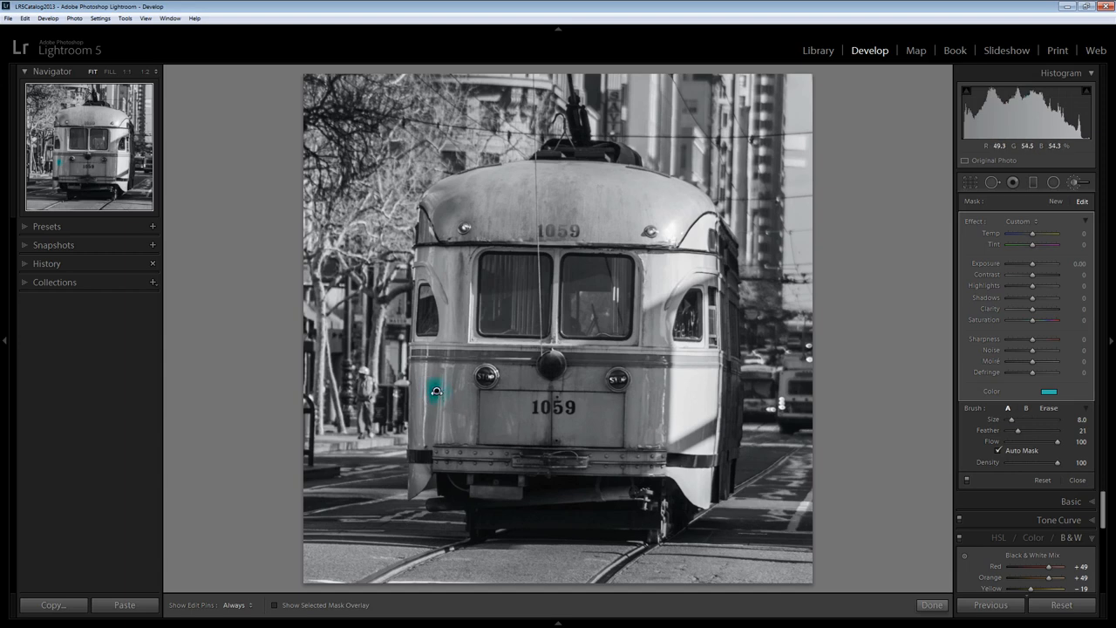
# Paint turquoise across the left lower body up to and around the number 1059.
pyautogui.moveTo(436, 391); pyautogui.dragTo(422, 374)
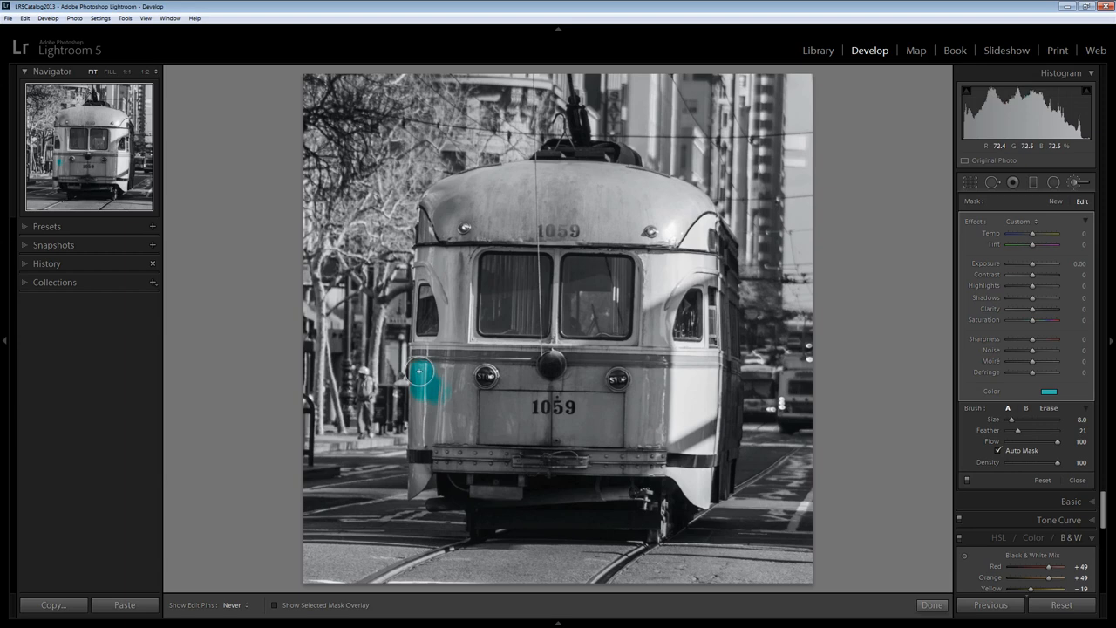
pyautogui.moveTo(422, 375); pyautogui.dragTo(416, 436)
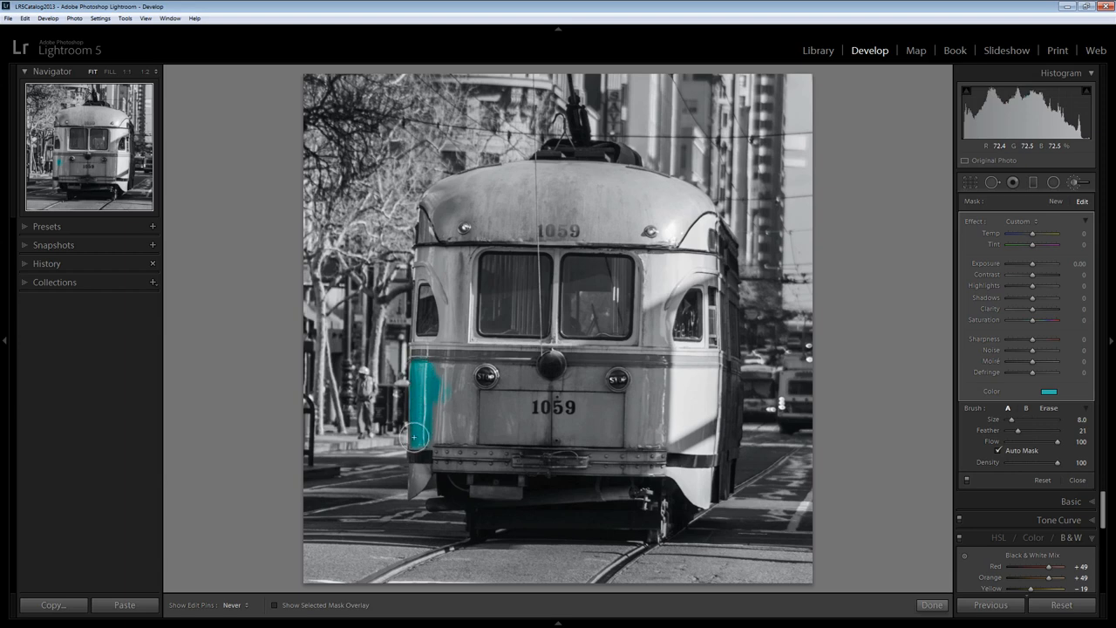
pyautogui.moveTo(415, 436); pyautogui.dragTo(435, 397)
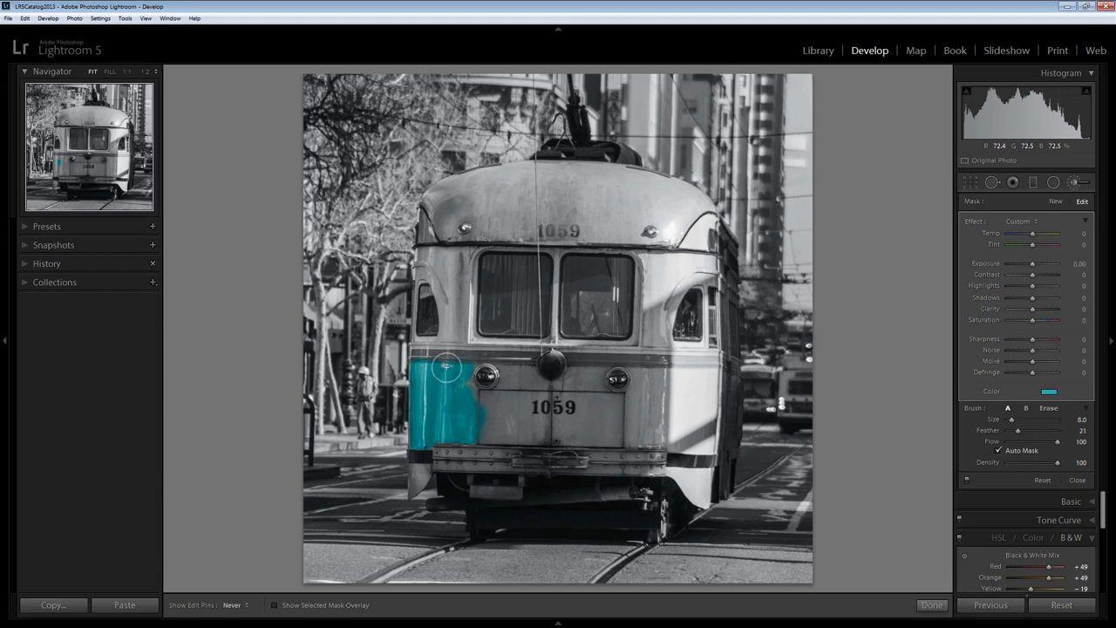
pyautogui.moveTo(446, 366); pyautogui.dragTo(513, 391)
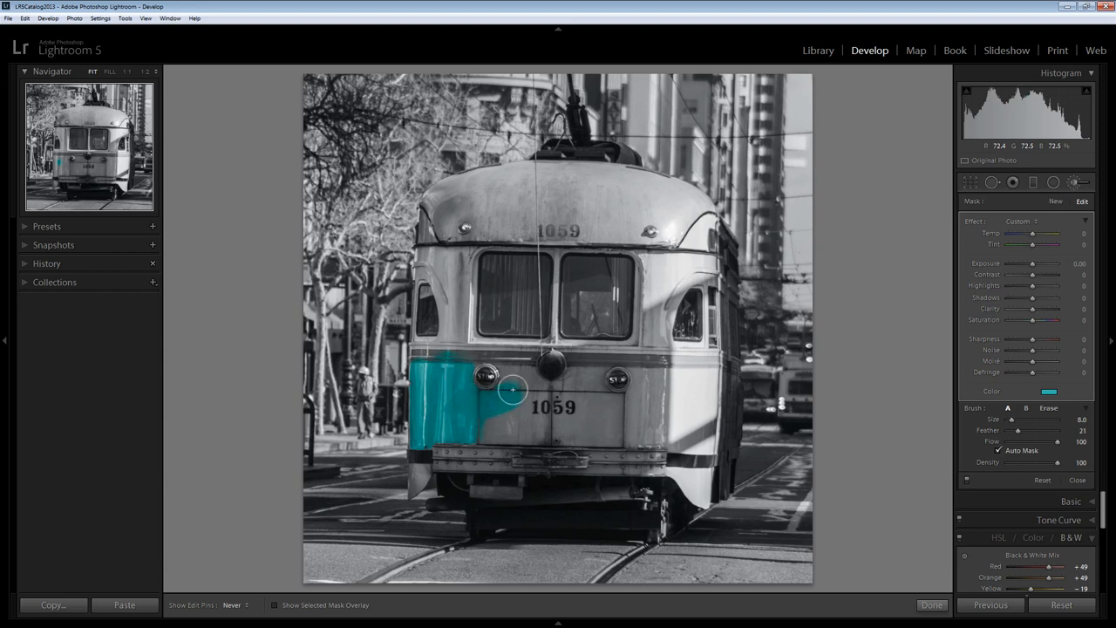
pyautogui.moveTo(510, 390); pyautogui.dragTo(537, 394)
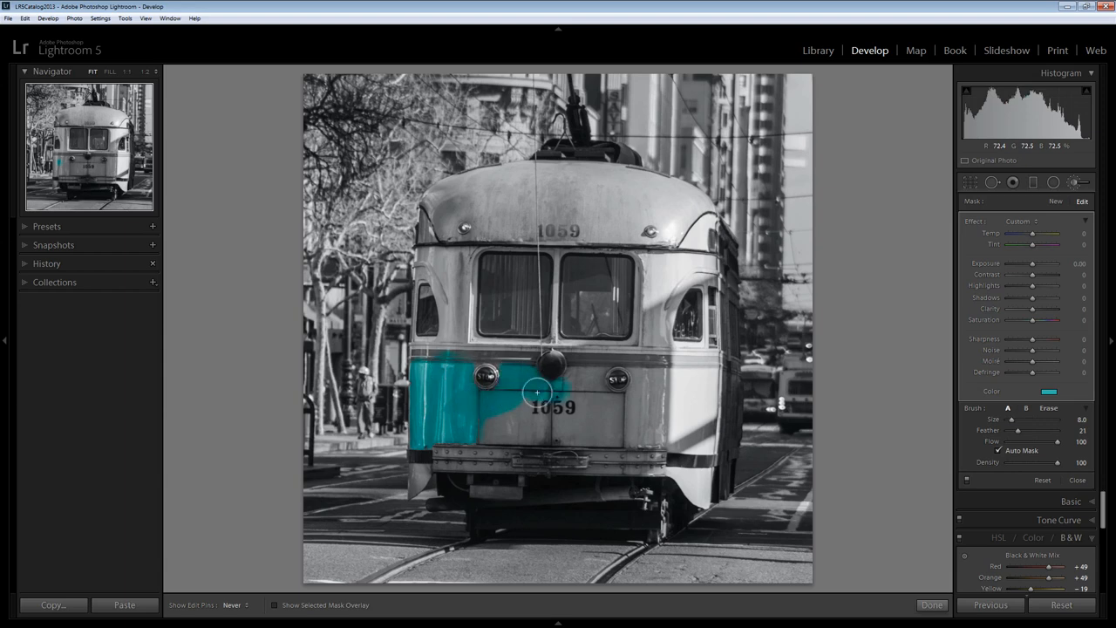
pyautogui.moveTo(537, 392); pyautogui.dragTo(537, 420)
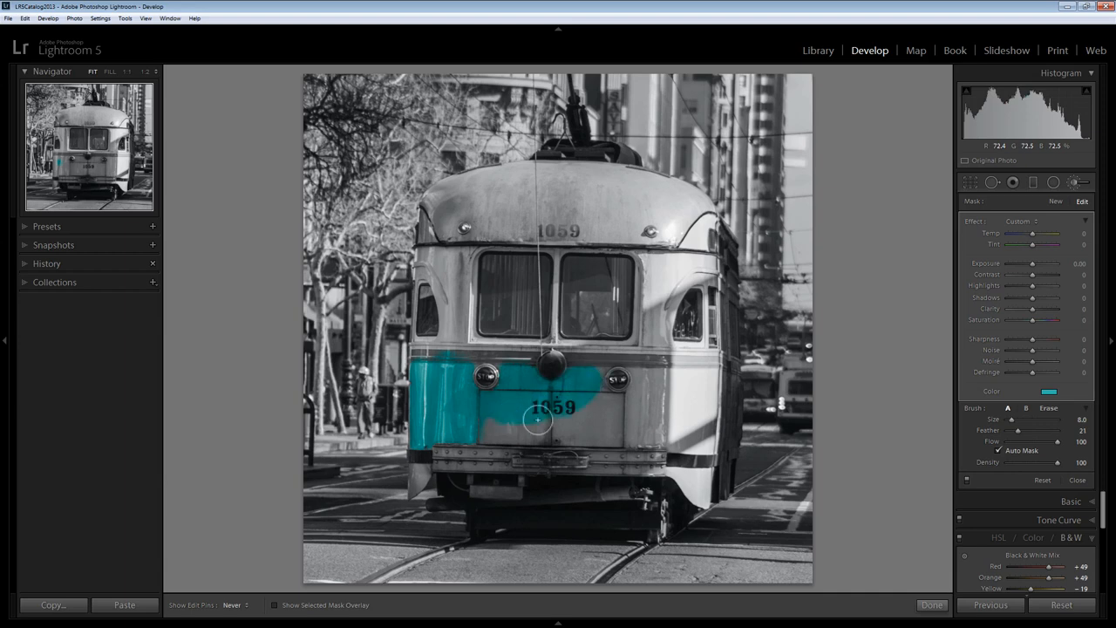
pyautogui.moveTo(537, 420); pyautogui.dragTo(558, 429)
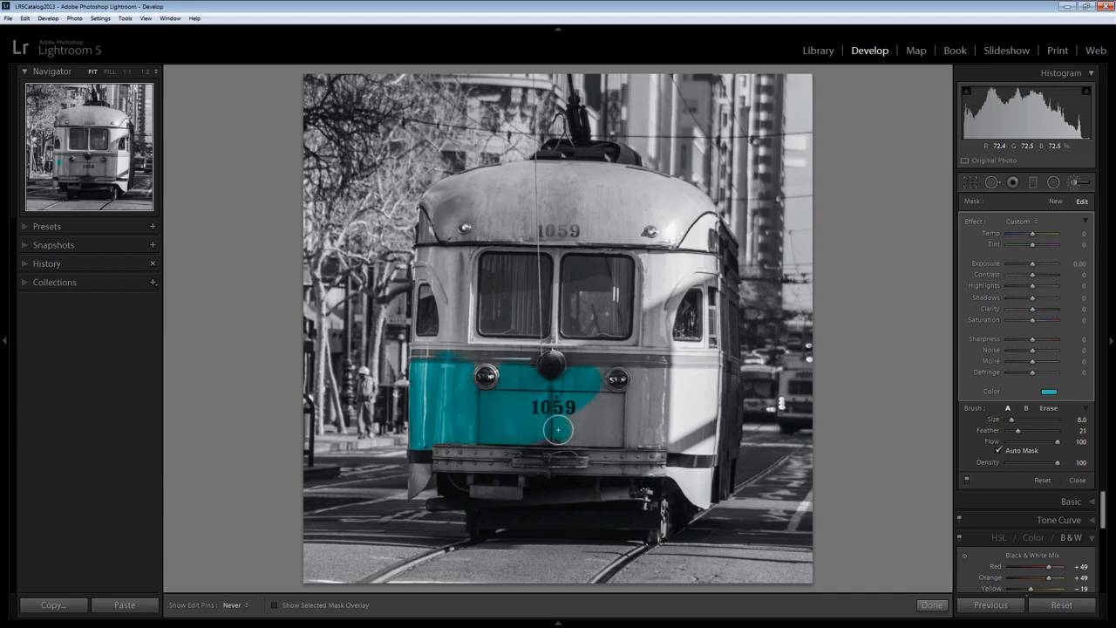
# Extend the turquoise over the right lower body, down the right side and along the bottom.
pyautogui.moveTo(558, 429); pyautogui.dragTo(636, 429)
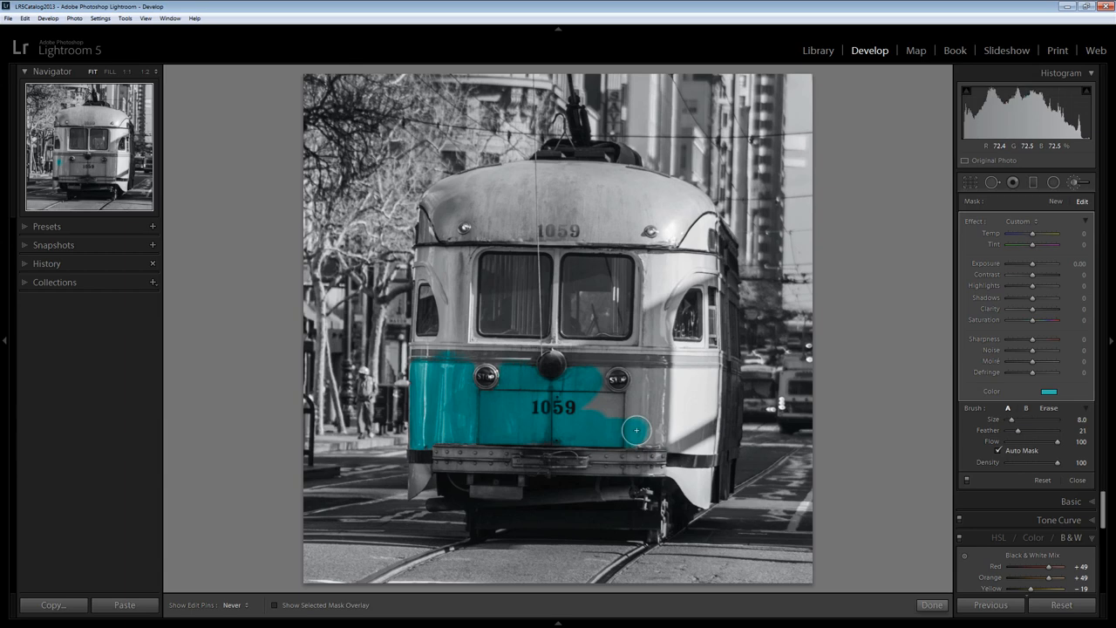
pyautogui.moveTo(637, 429); pyautogui.dragTo(619, 403)
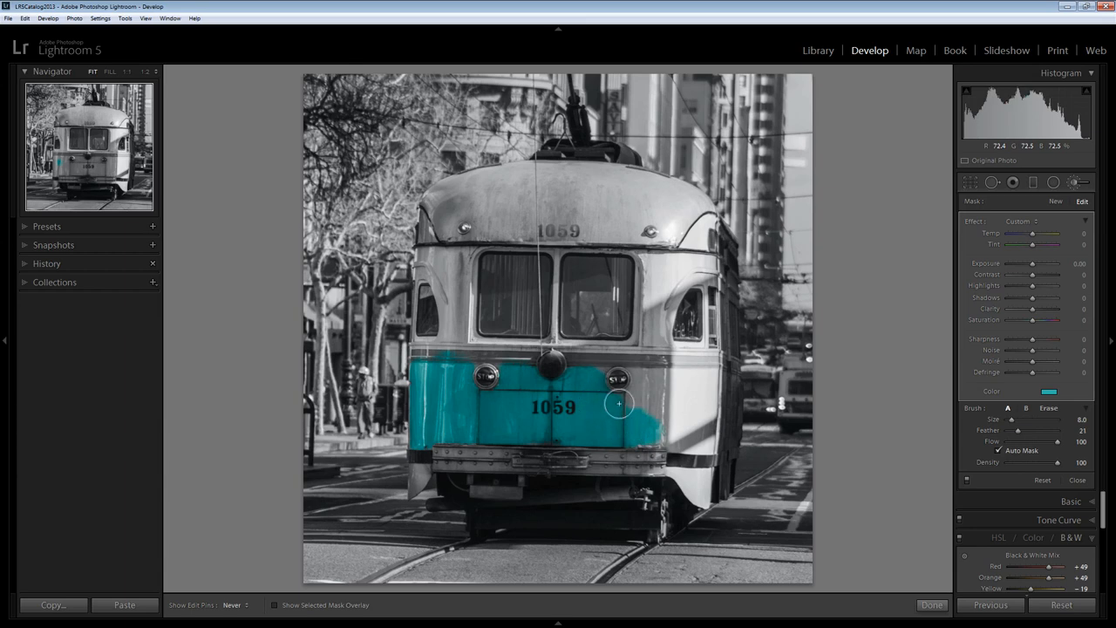
pyautogui.moveTo(619, 404); pyautogui.dragTo(691, 380)
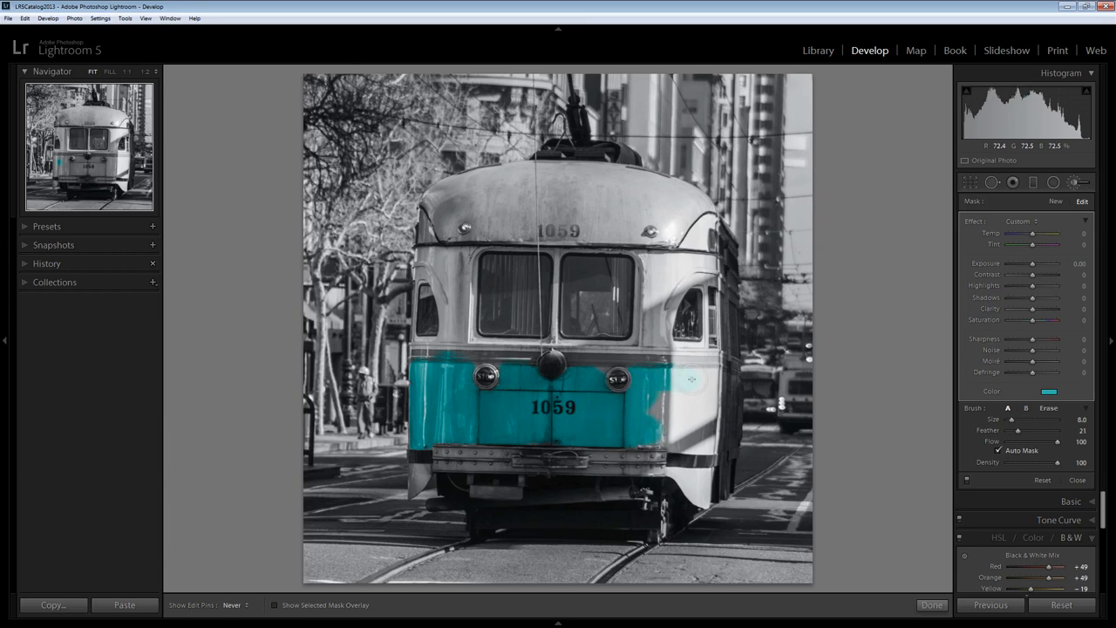
pyautogui.moveTo(689, 380); pyautogui.dragTo(701, 445)
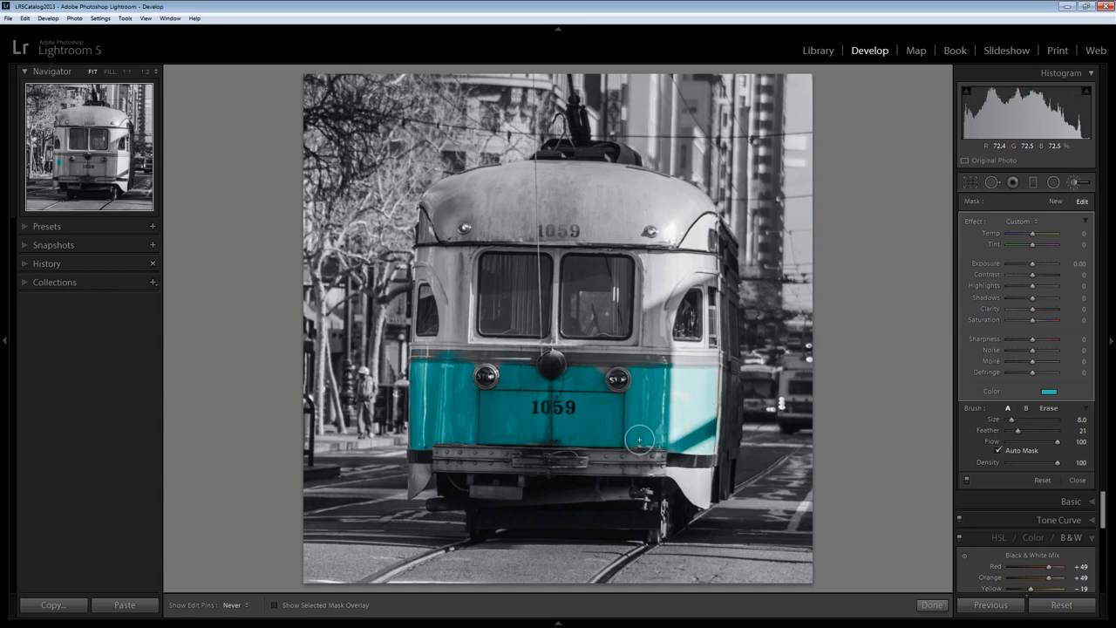
pyautogui.moveTo(639, 439); pyautogui.dragTo(590, 393)
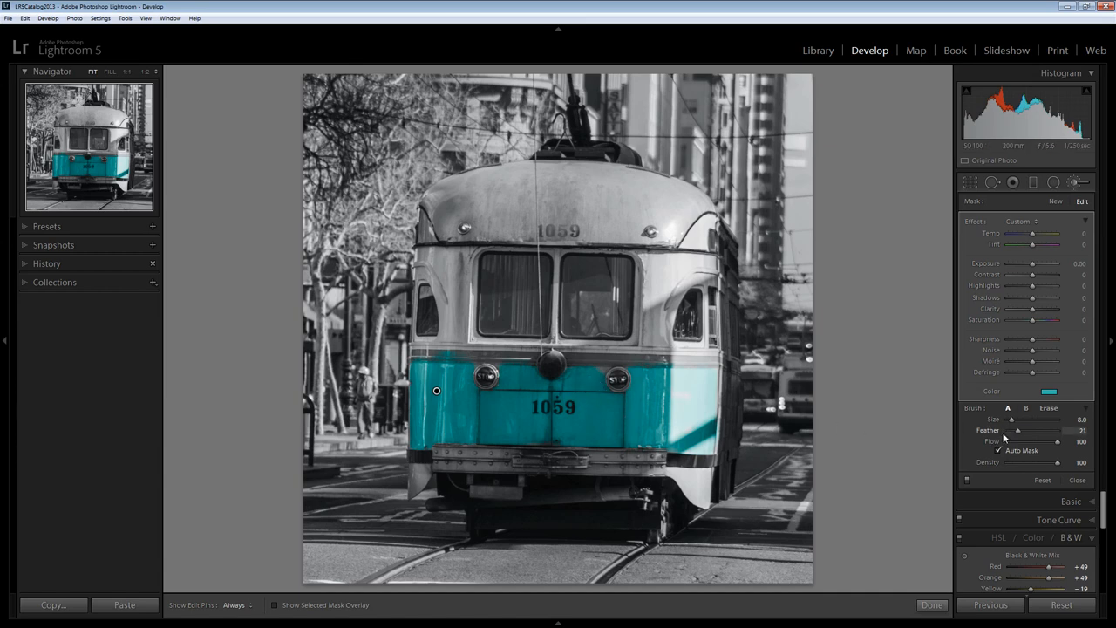
pyautogui.moveTo(593, 378)
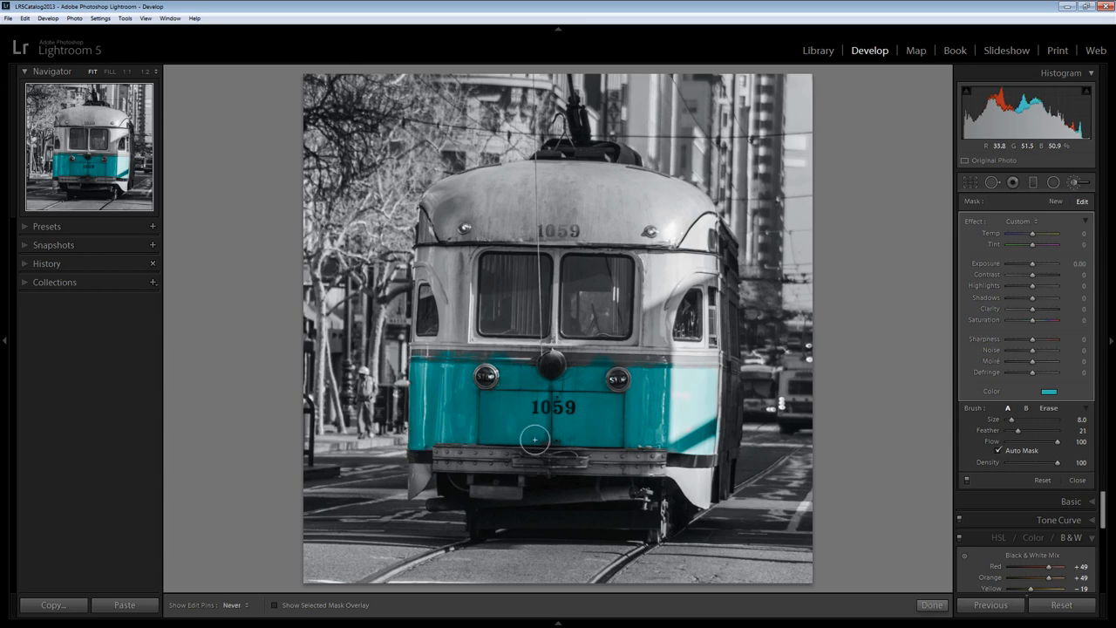
pyautogui.moveTo(533, 440); pyautogui.dragTo(632, 443)
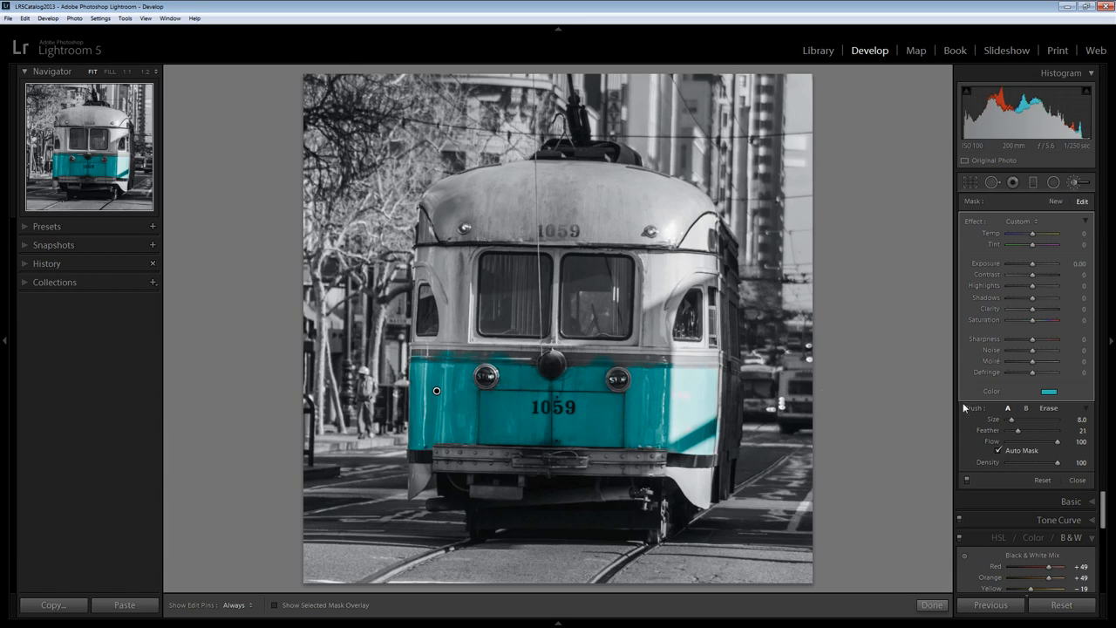
pyautogui.moveTo(589, 415)
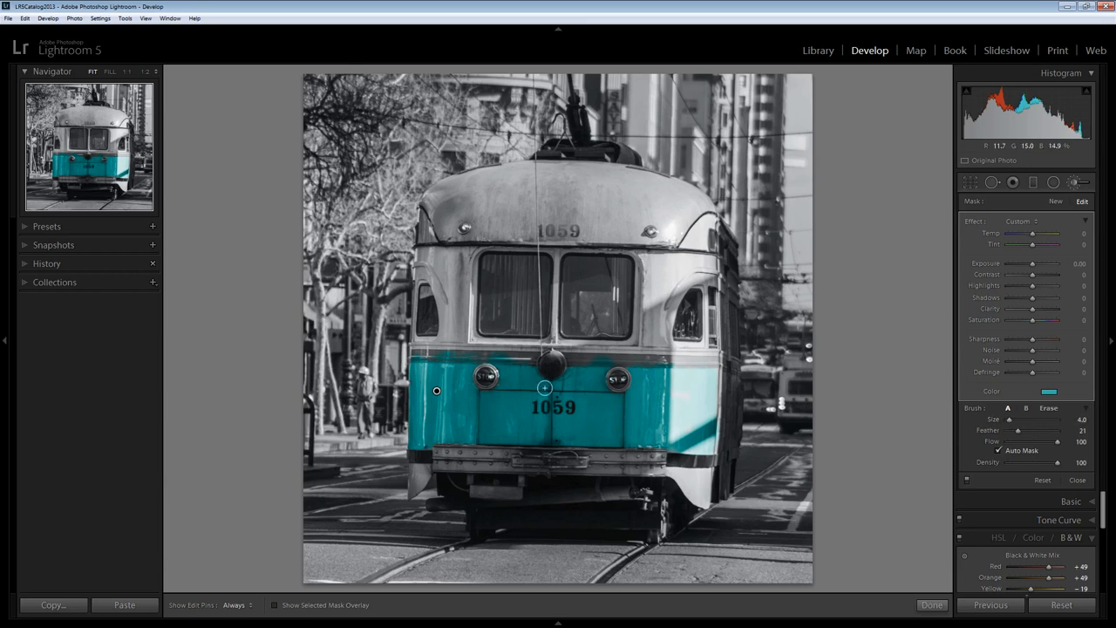
# Select the existing turquoise adjustment pin to edit it.
pyautogui.click(598, 364)
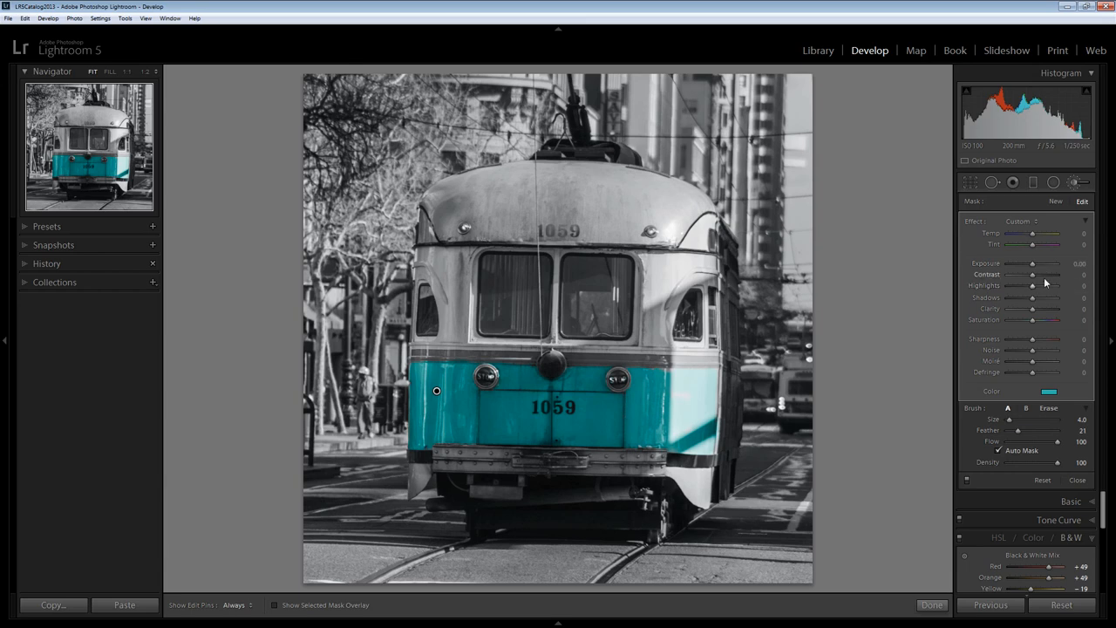
pyautogui.moveTo(1034, 293)
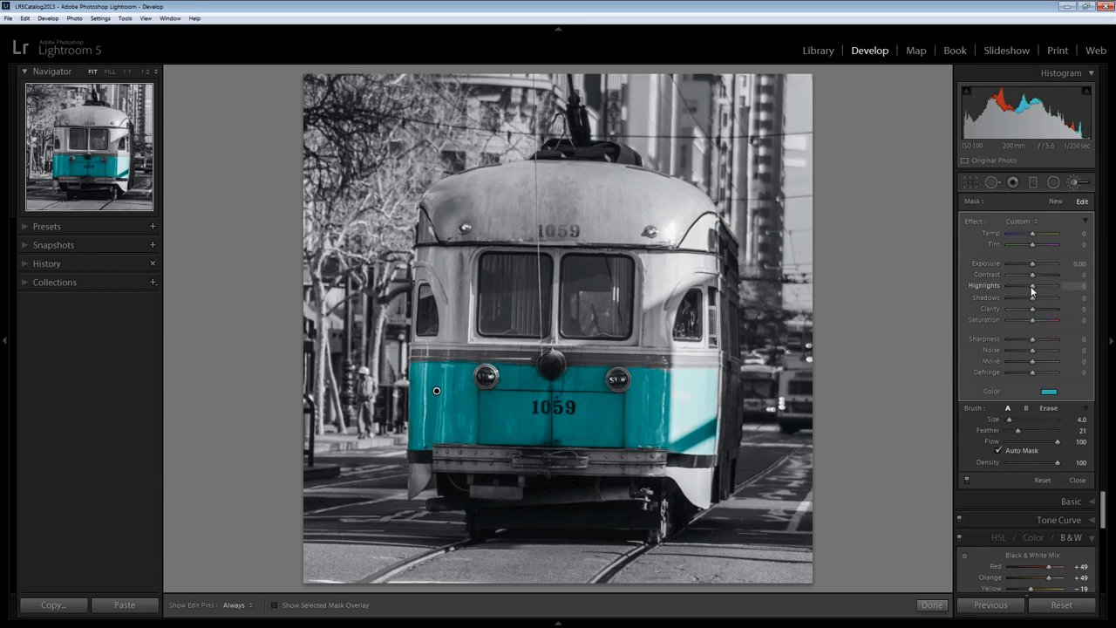
# Brighten the turquoise area with a modest exposure boost and a highlights tweak.
pyautogui.moveTo(1054, 286); pyautogui.dragTo(1026, 286)
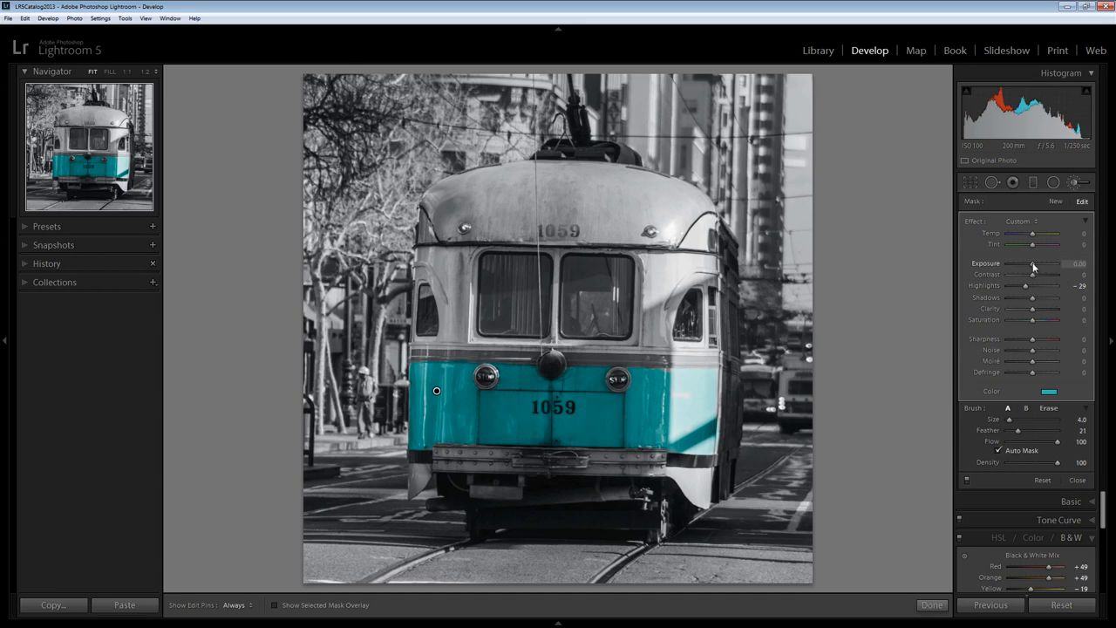
pyautogui.moveTo(1032, 261); pyautogui.dragTo(1038, 261)
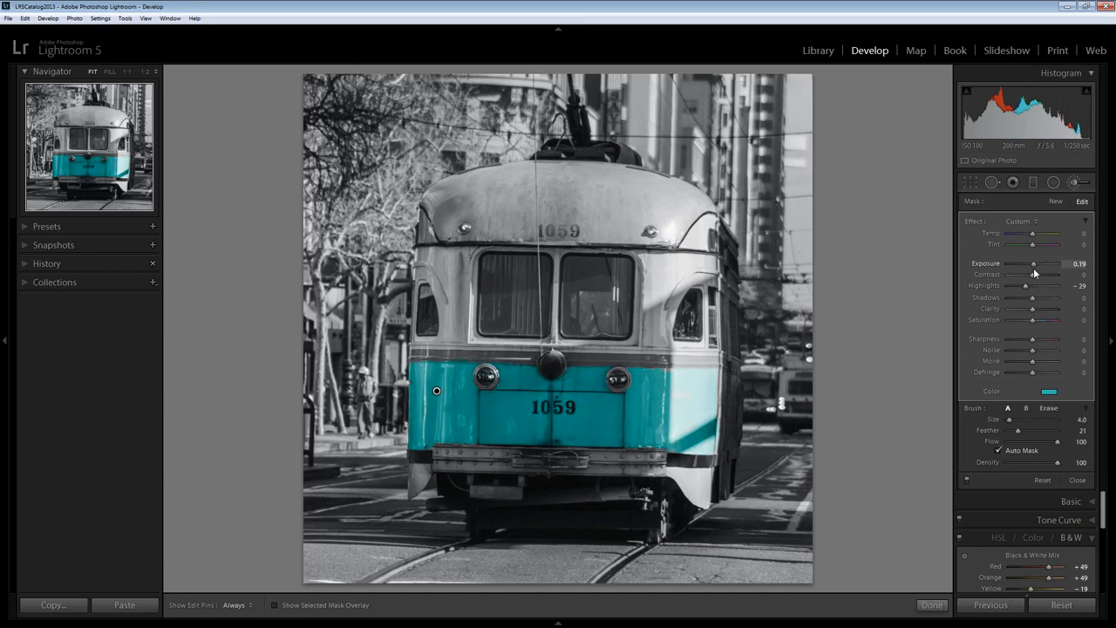
pyautogui.moveTo(1032, 263); pyautogui.dragTo(1046, 263)
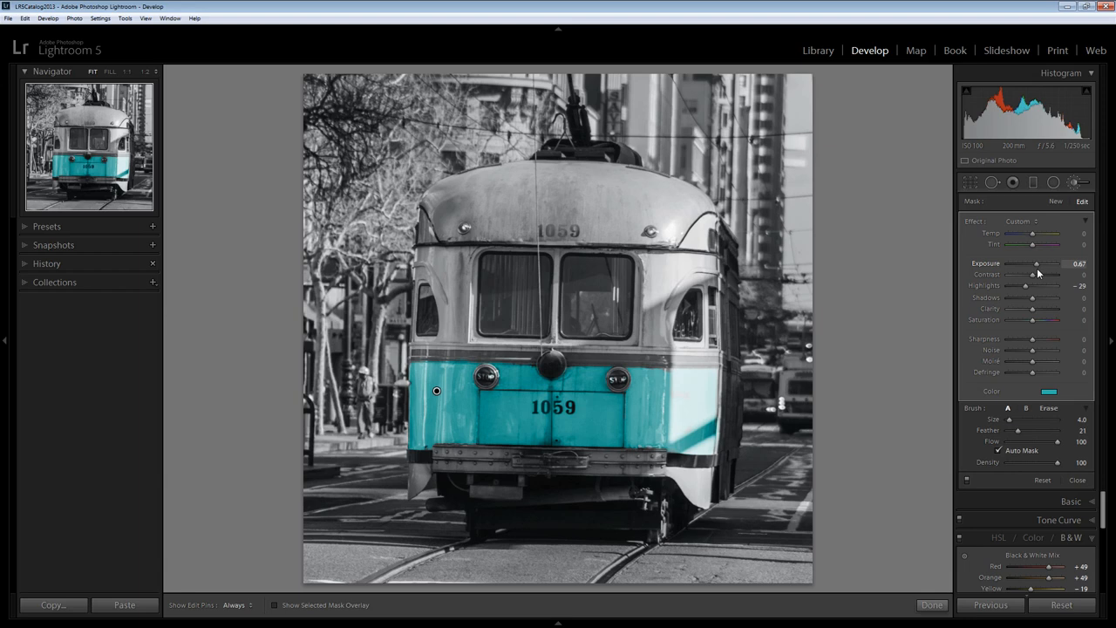
pyautogui.moveTo(1037, 261); pyautogui.dragTo(1055, 261)
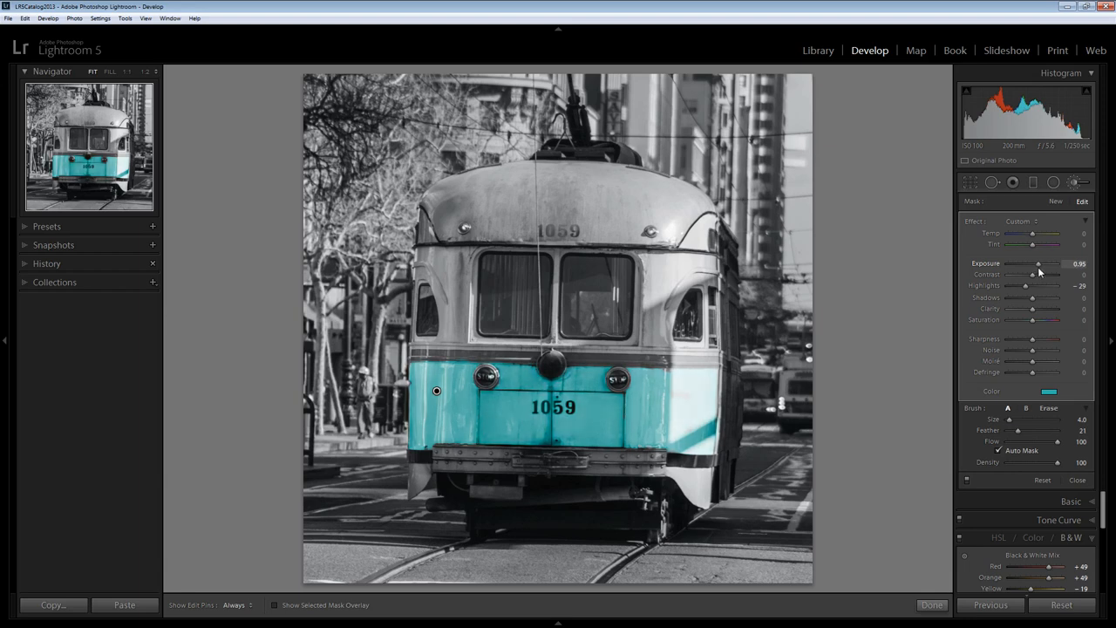
pyautogui.moveTo(1036, 324)
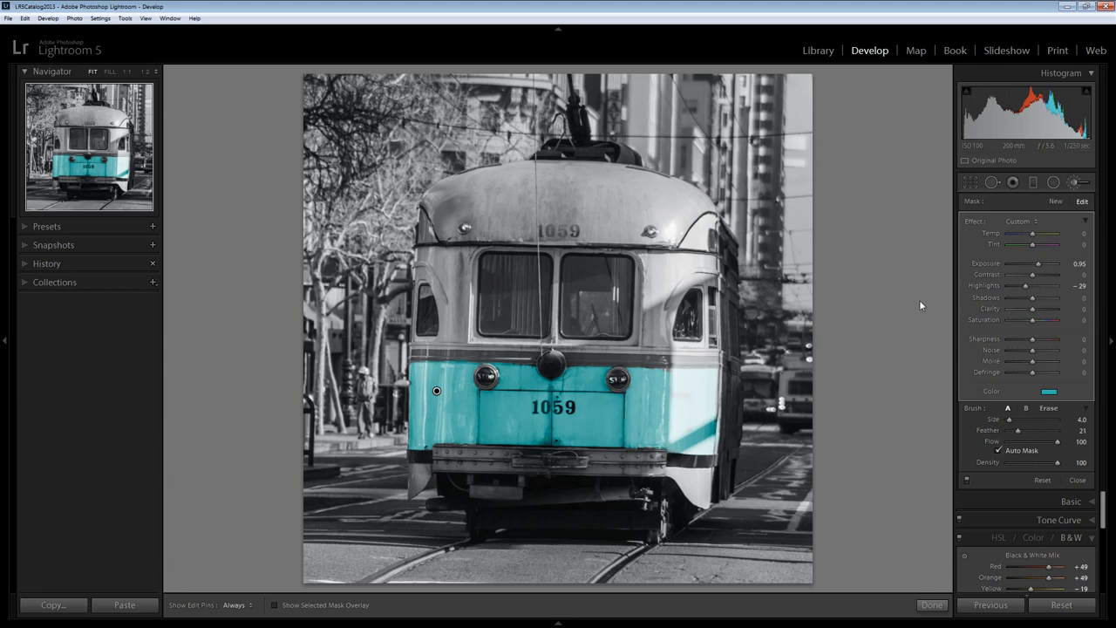
pyautogui.moveTo(1043, 264); pyautogui.dragTo(1032, 263)
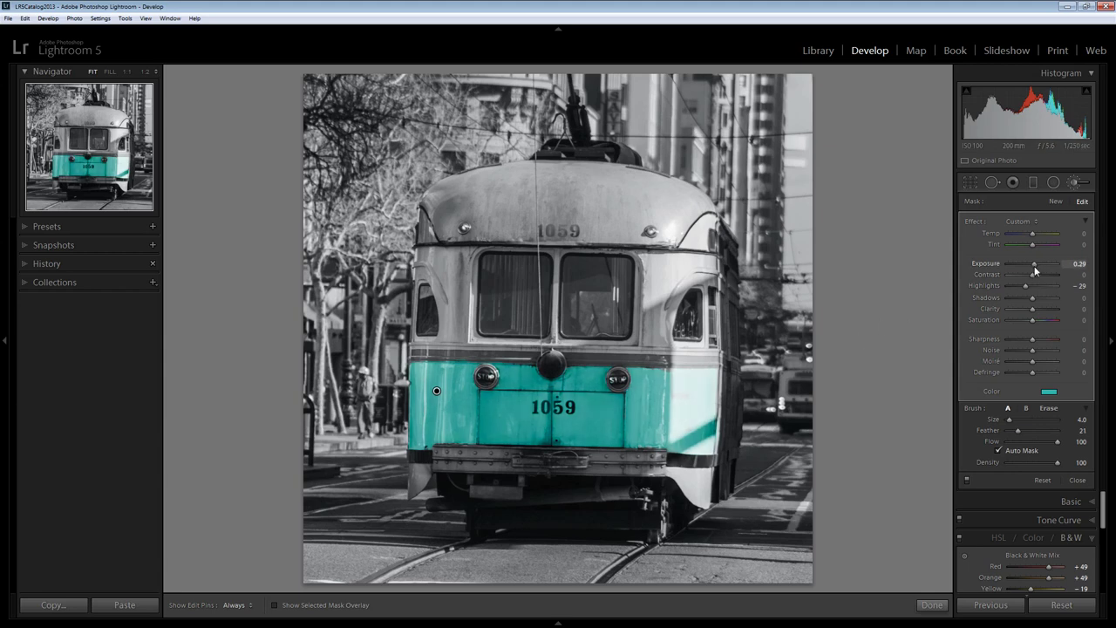
pyautogui.moveTo(1032, 262); pyautogui.dragTo(1043, 262)
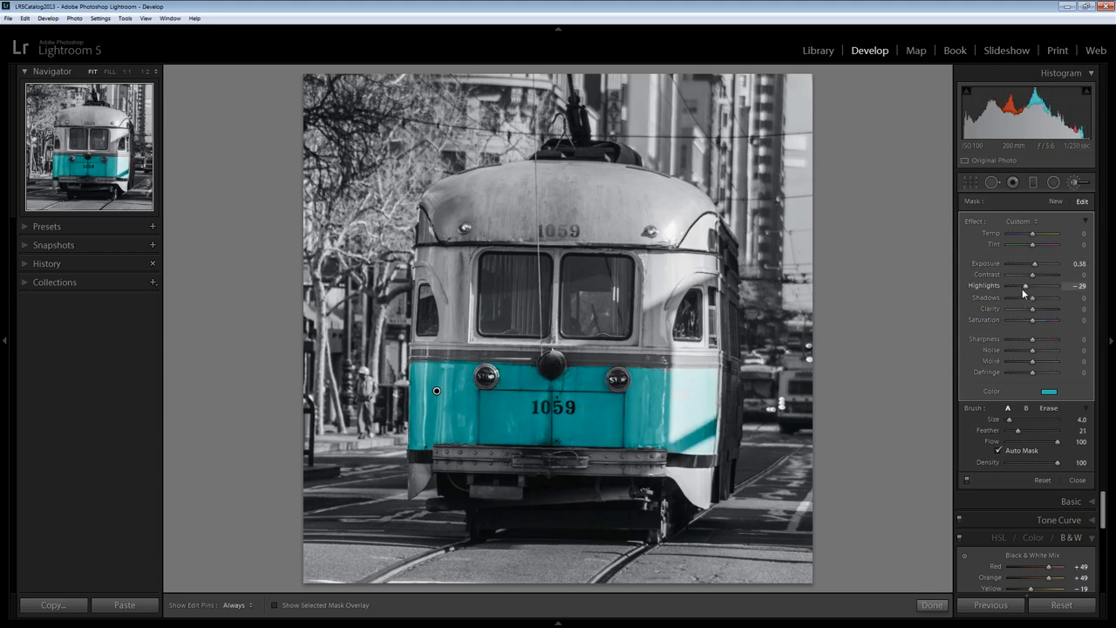
pyautogui.moveTo(1025, 285); pyautogui.dragTo(1022, 286)
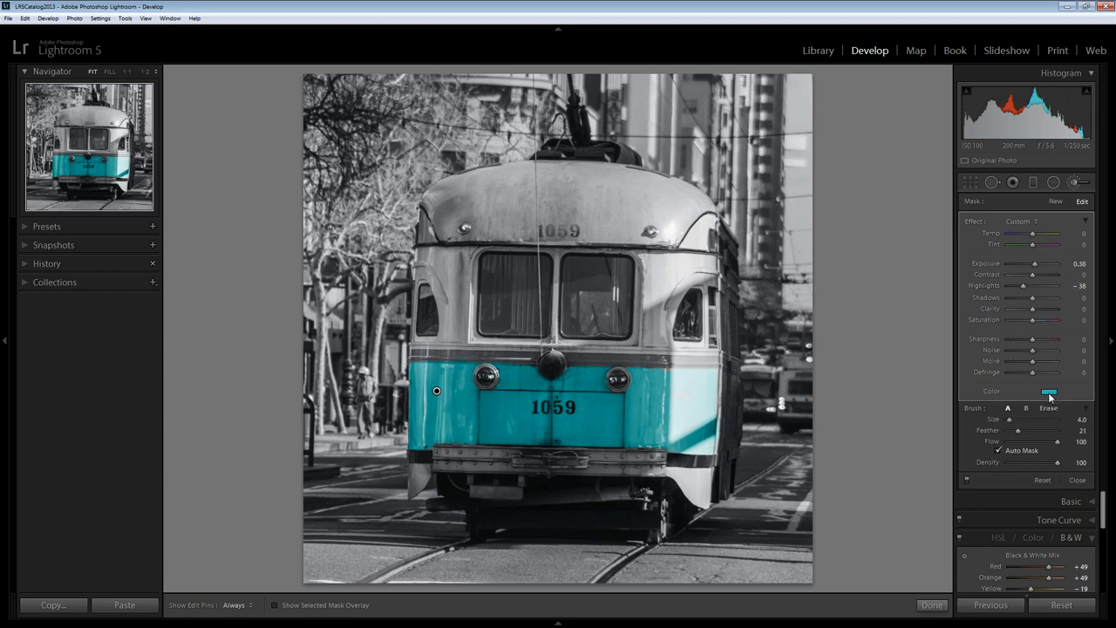
# Re-pick the brush colour as a paler, less saturated turquoise.
pyautogui.click(1050, 391)
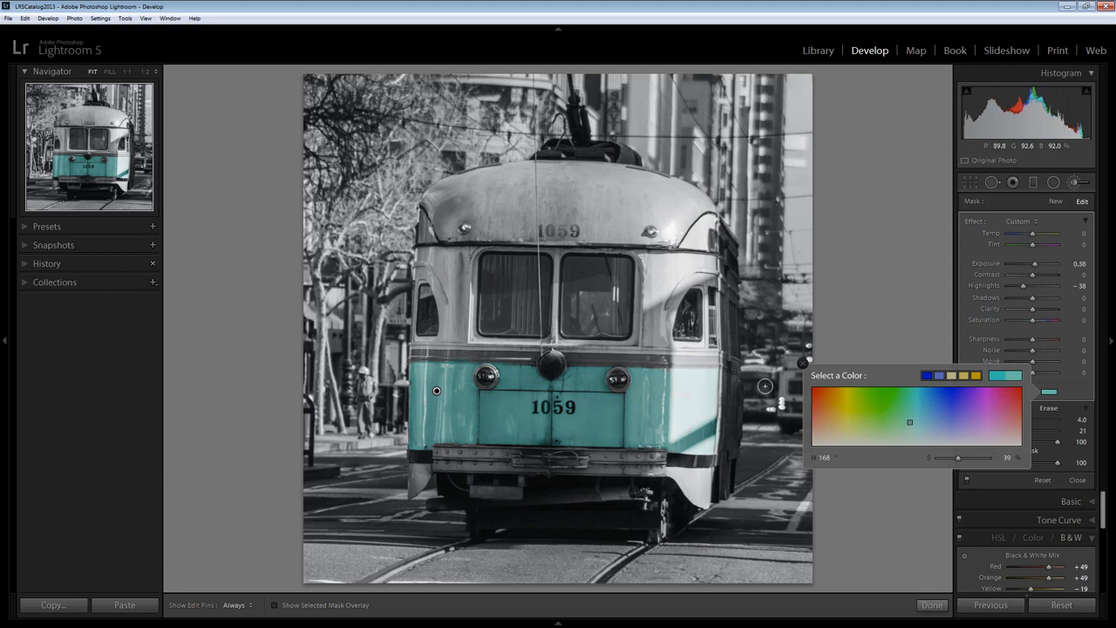
pyautogui.click(869, 419)
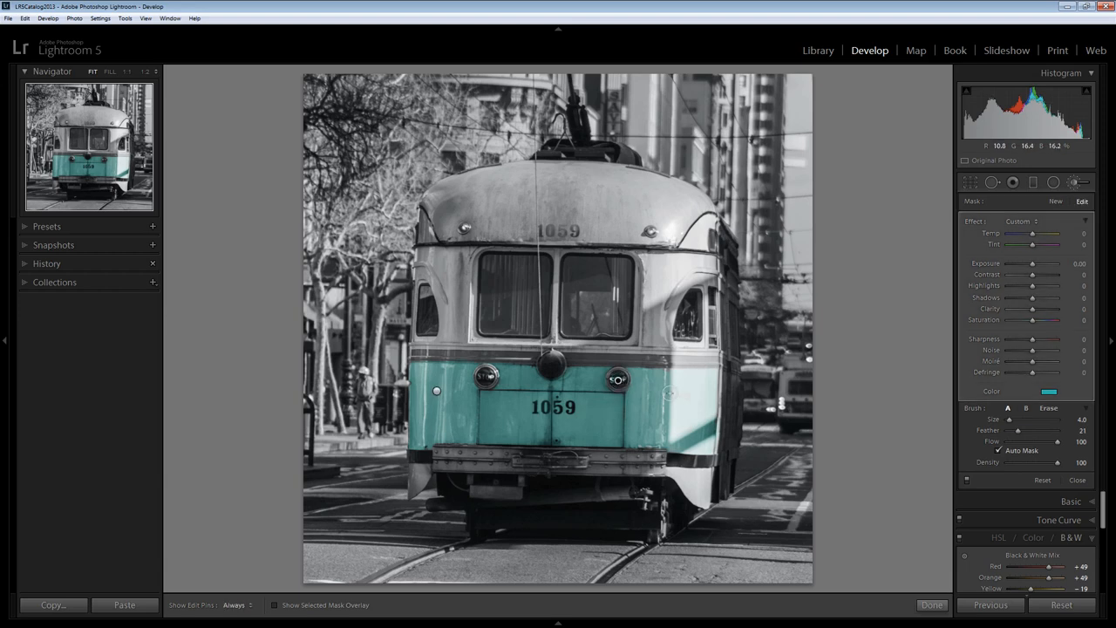
# Start a new brush adjustment with a red colour for the left stop light.
pyautogui.click(1053, 390)
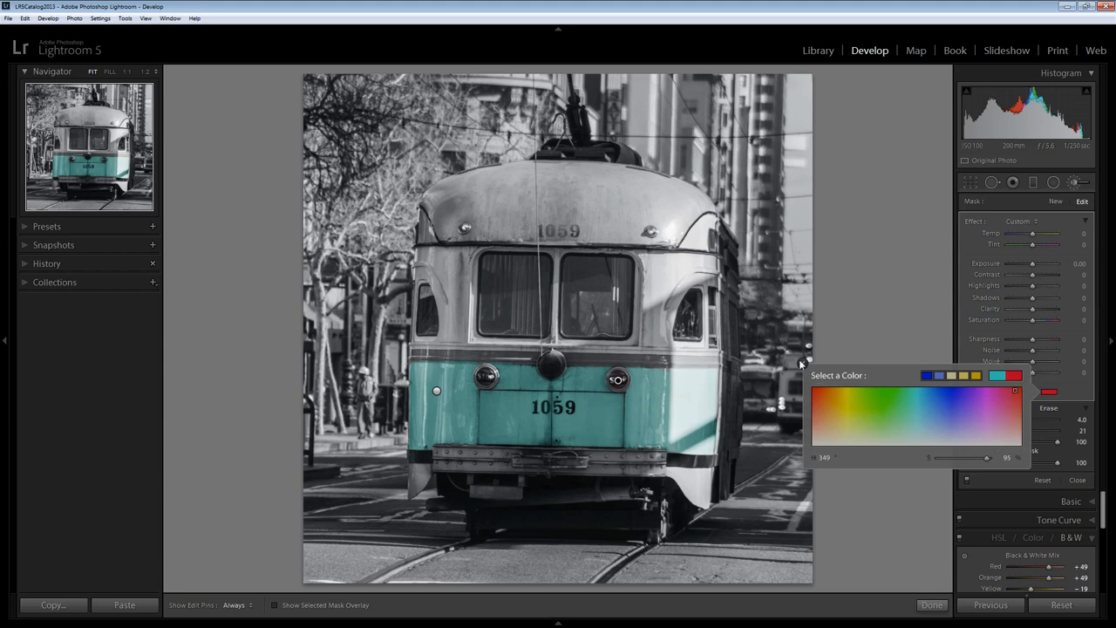
pyautogui.click(1076, 479)
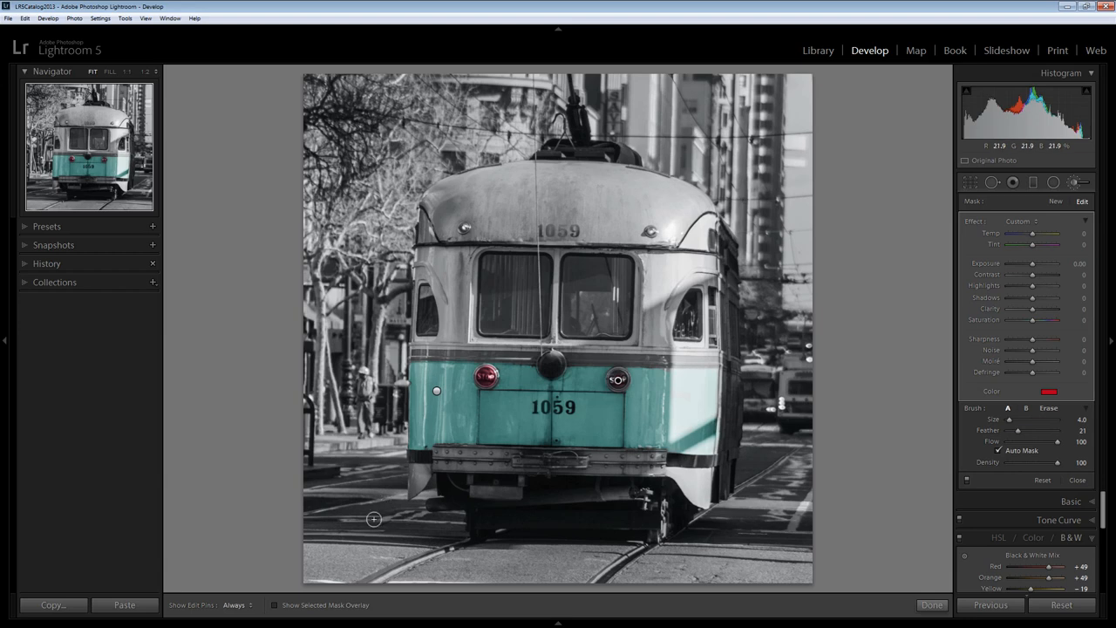
# Set Show Edit Pins in the toolbar to Always.
pyautogui.click(237, 603)
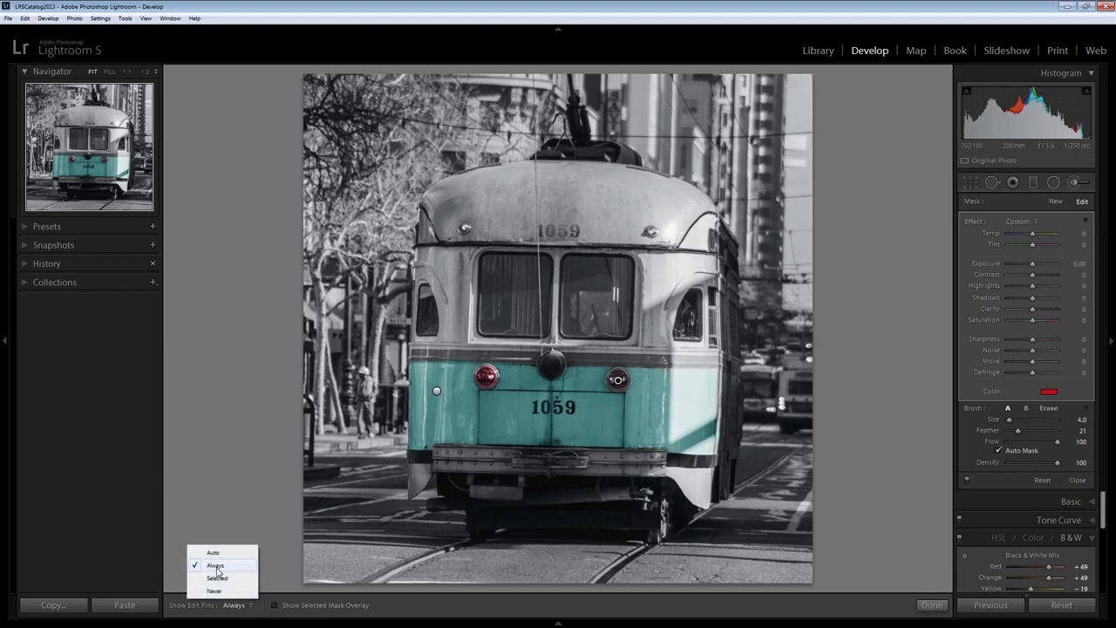
pyautogui.click(213, 597)
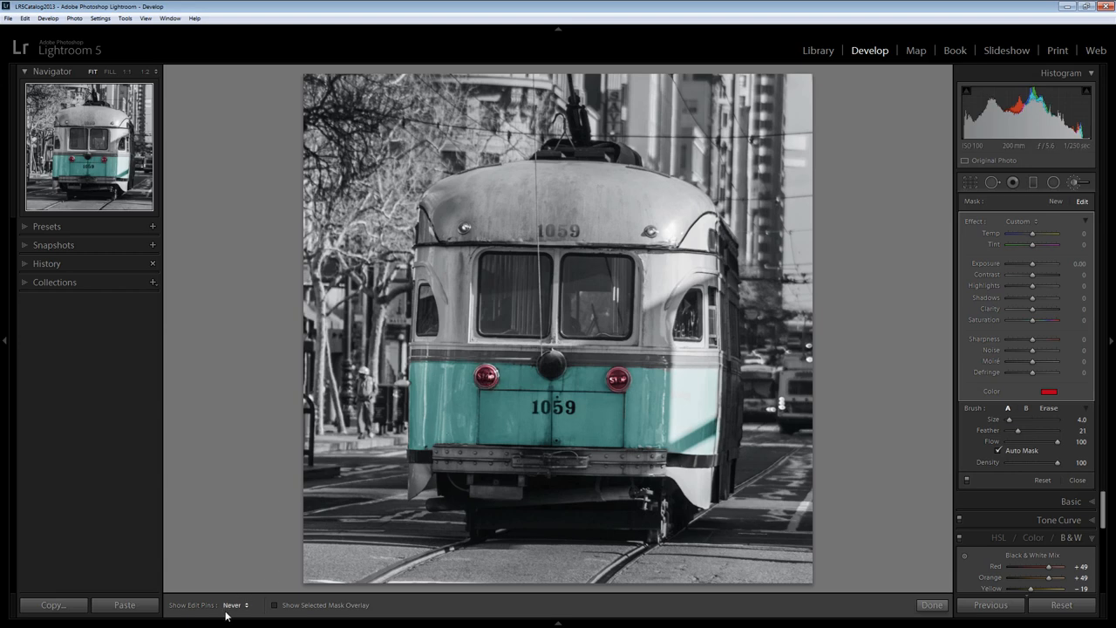
pyautogui.moveTo(233, 617)
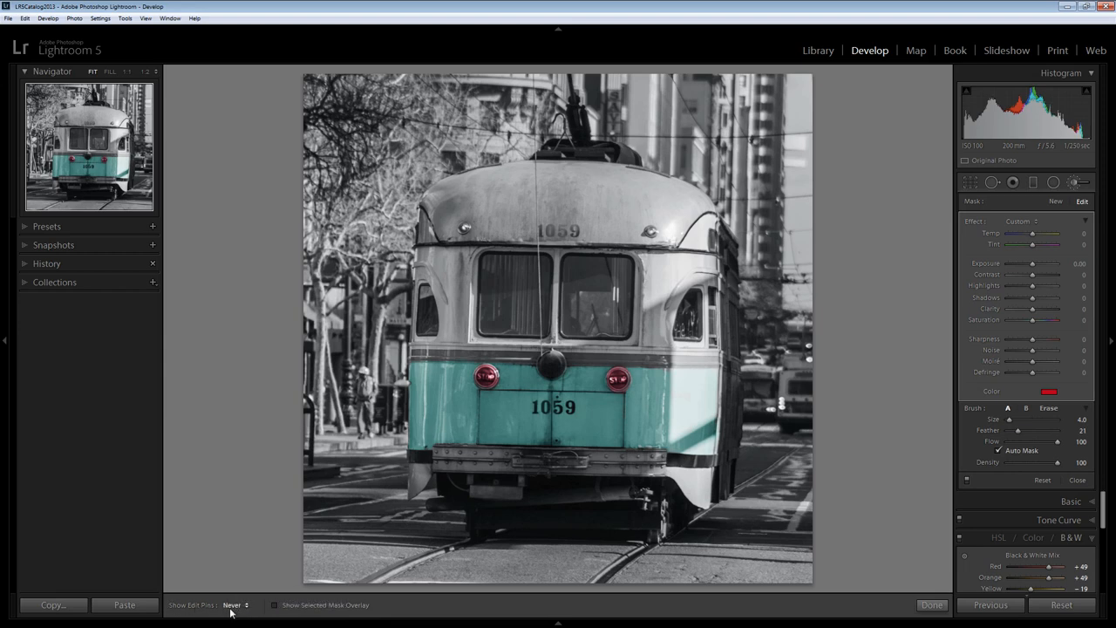
pyautogui.click(237, 603)
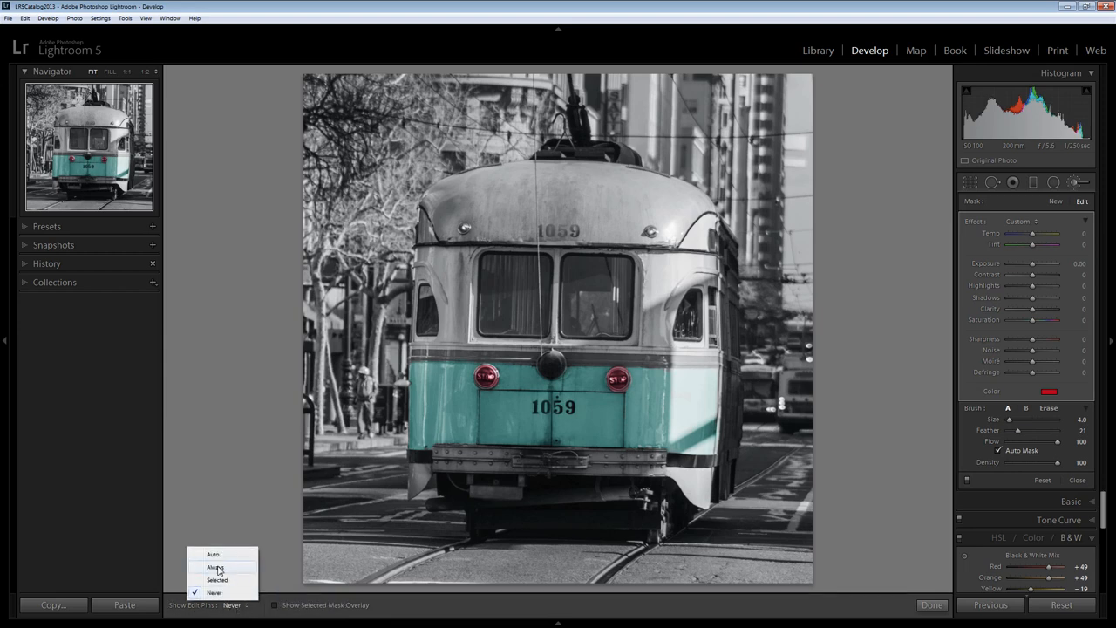
pyautogui.click(216, 565)
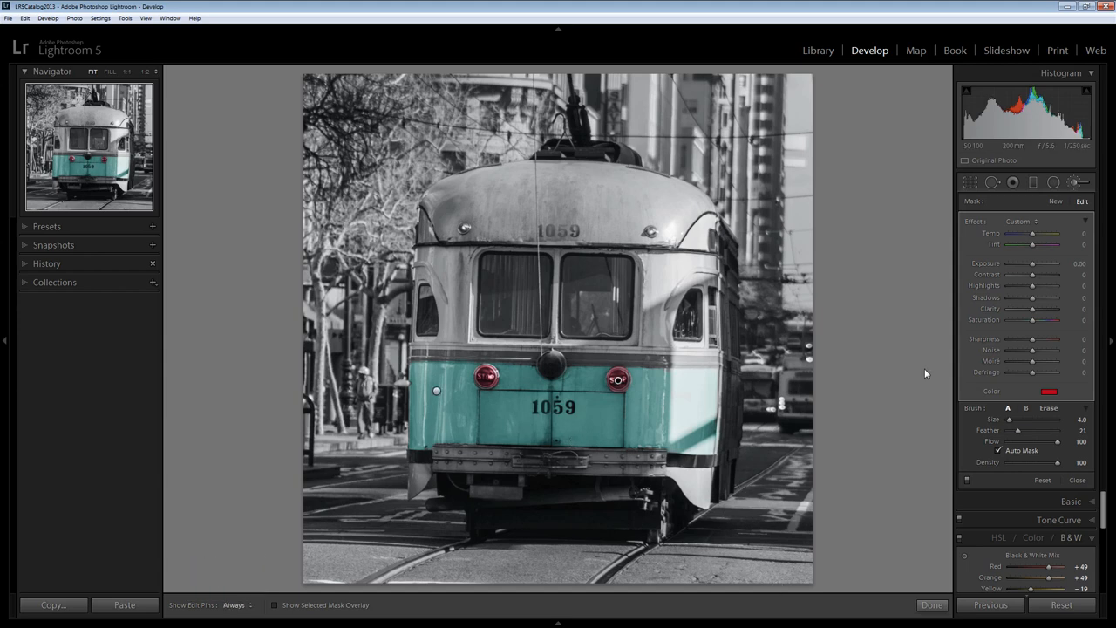
# Start a new brush adjustment and choose a yellowish tint colour for it.
pyautogui.click(1053, 202)
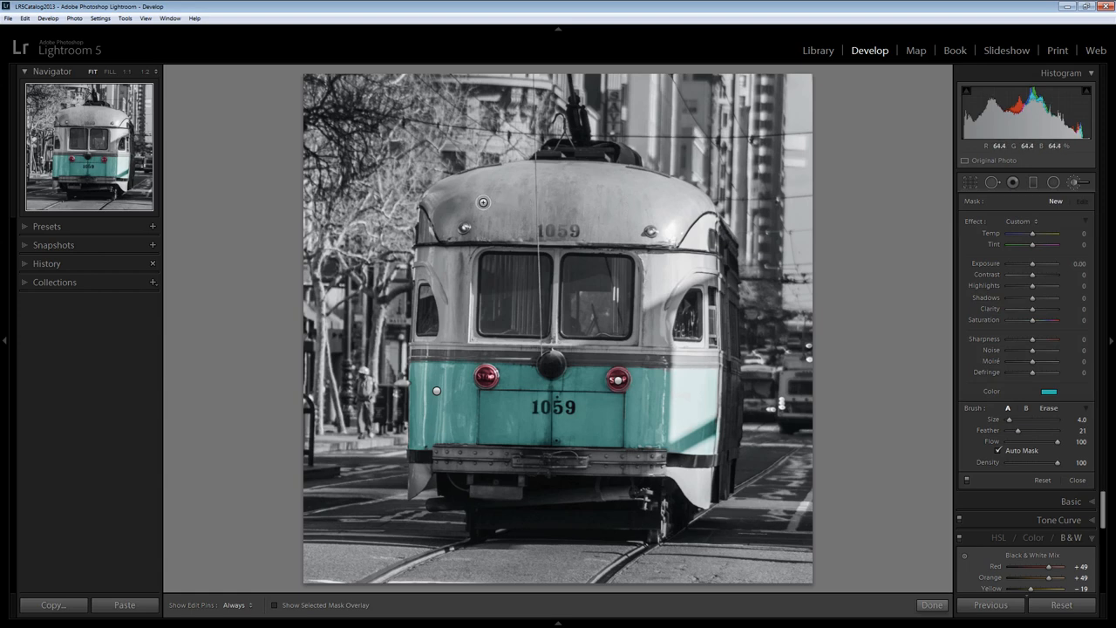
pyautogui.click(620, 199)
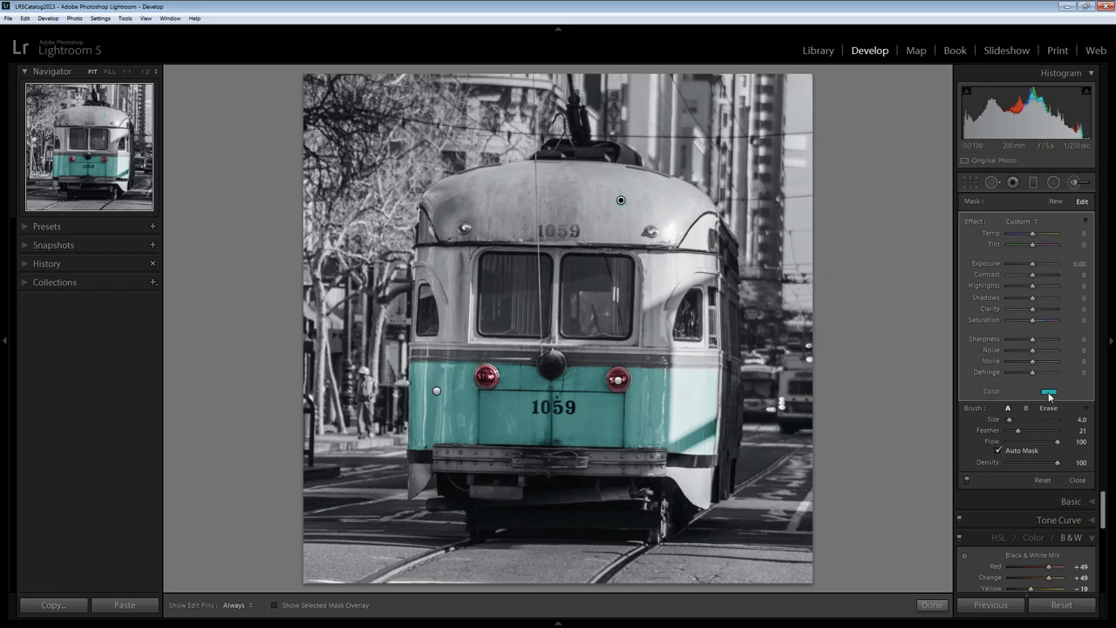
pyautogui.click(1050, 391)
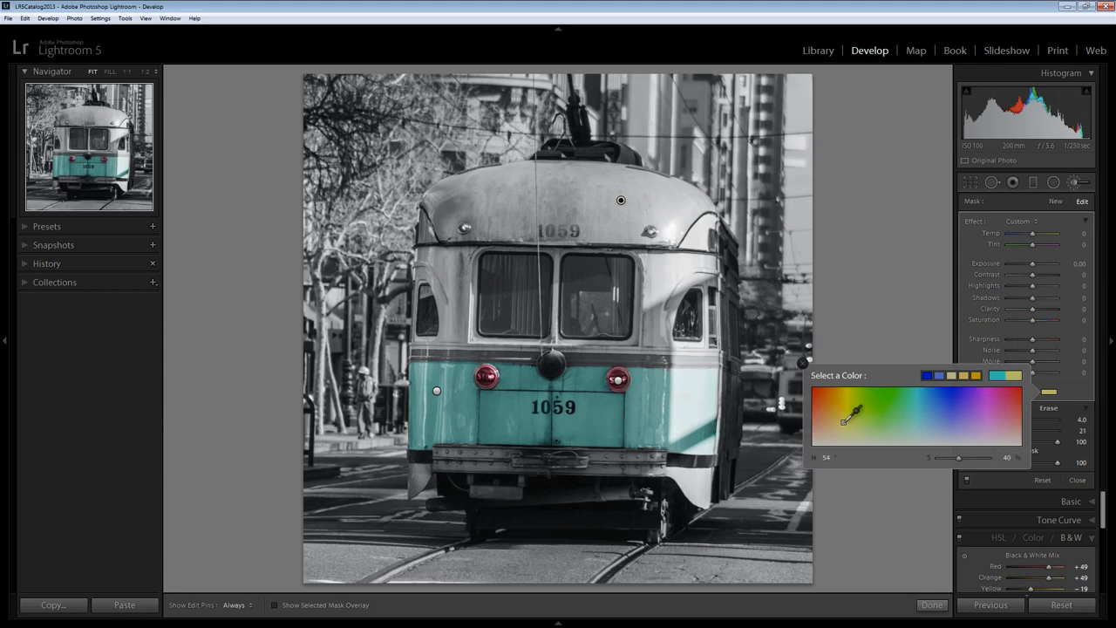
pyautogui.moveTo(851, 419); pyautogui.dragTo(844, 420)
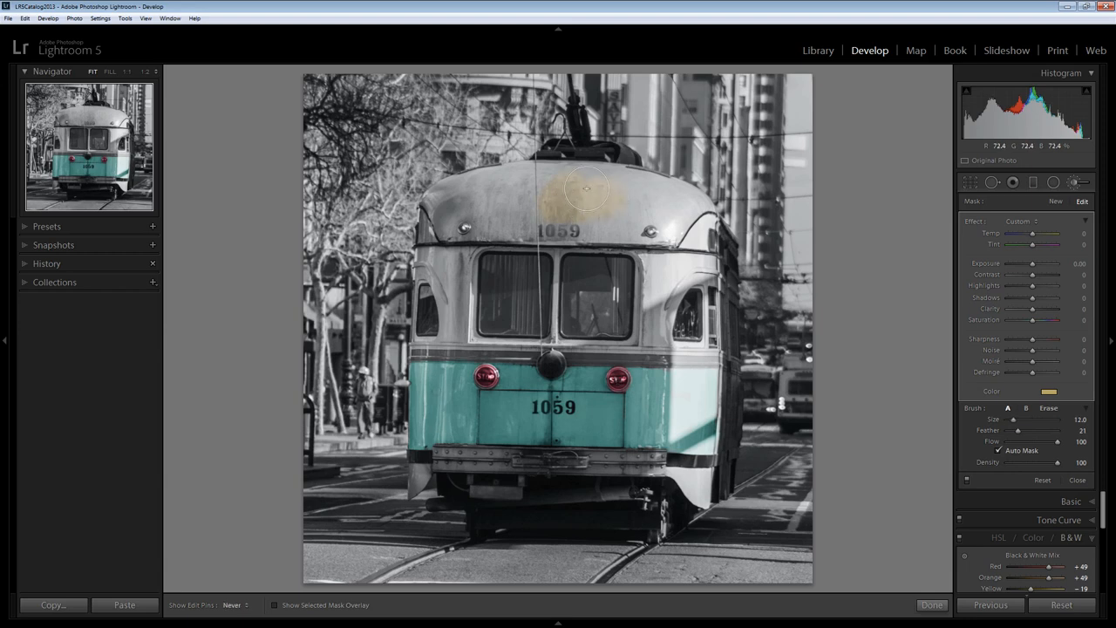
# Paint the yellow tint across the whole tram roof.
pyautogui.moveTo(590, 188); pyautogui.dragTo(512, 180)
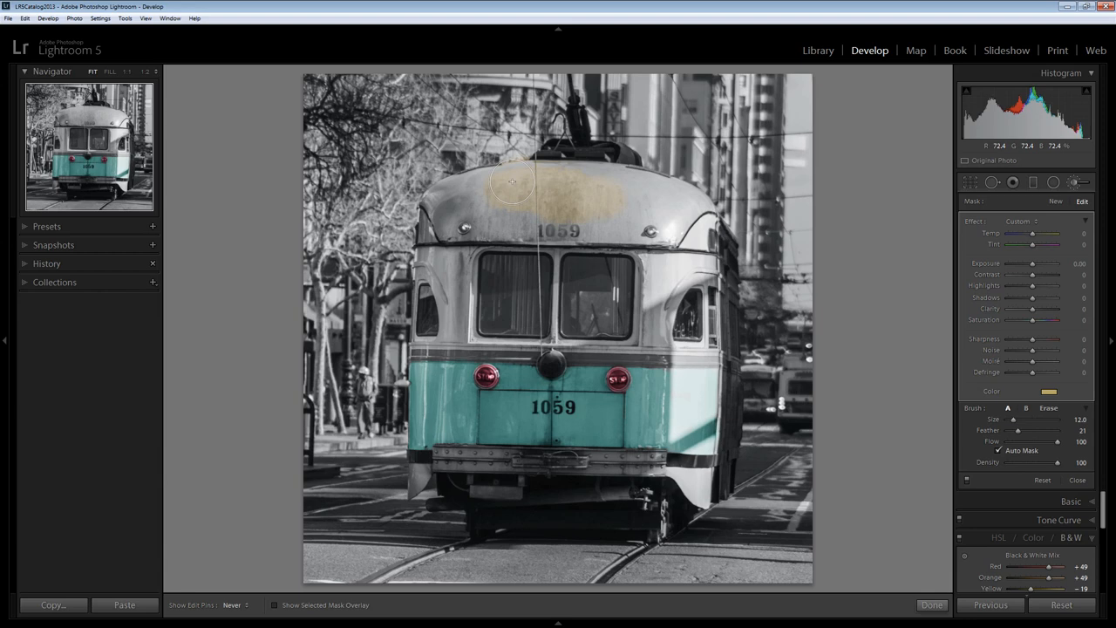
pyautogui.moveTo(512, 179); pyautogui.dragTo(439, 202)
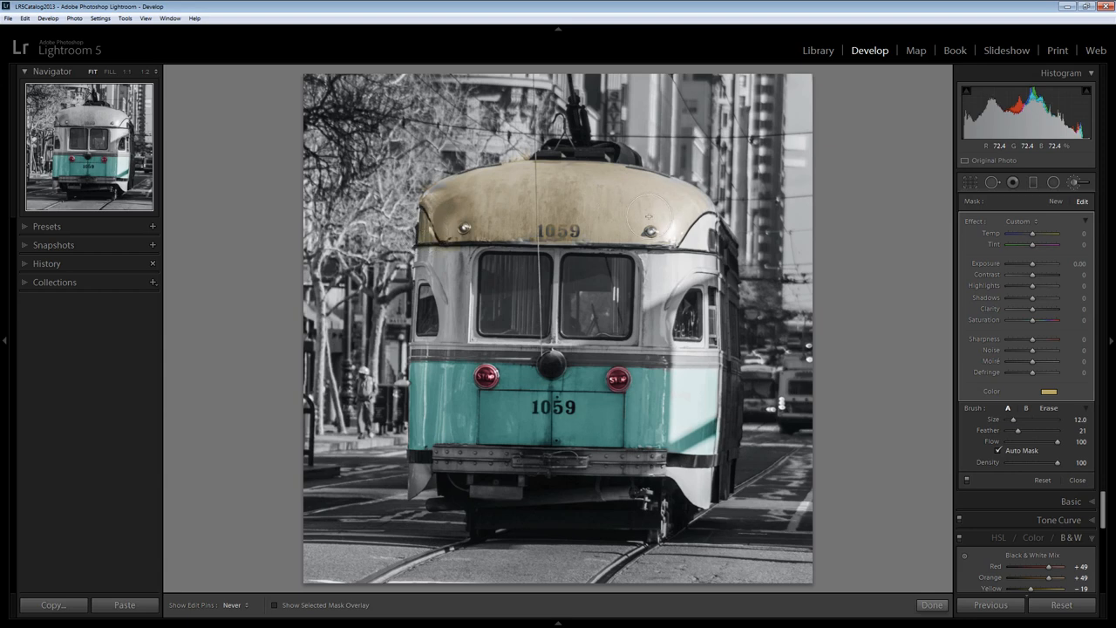
pyautogui.moveTo(698, 231)
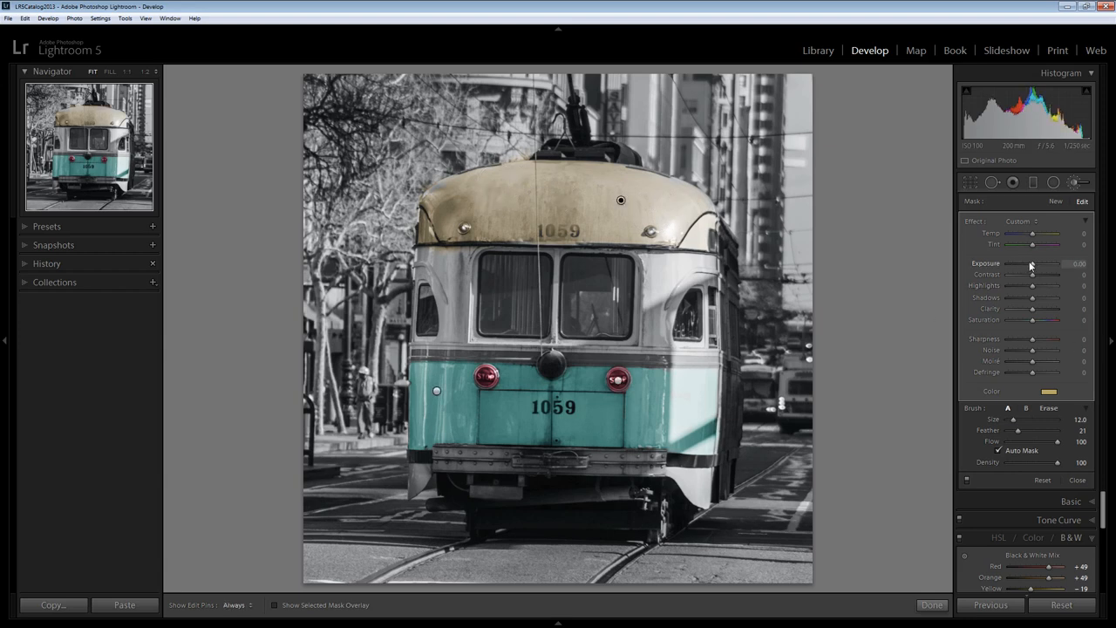
# Lower the roof adjustment's exposure to about -0.42 and reduce its highlights.
pyautogui.moveTo(1036, 264); pyautogui.dragTo(1041, 263)
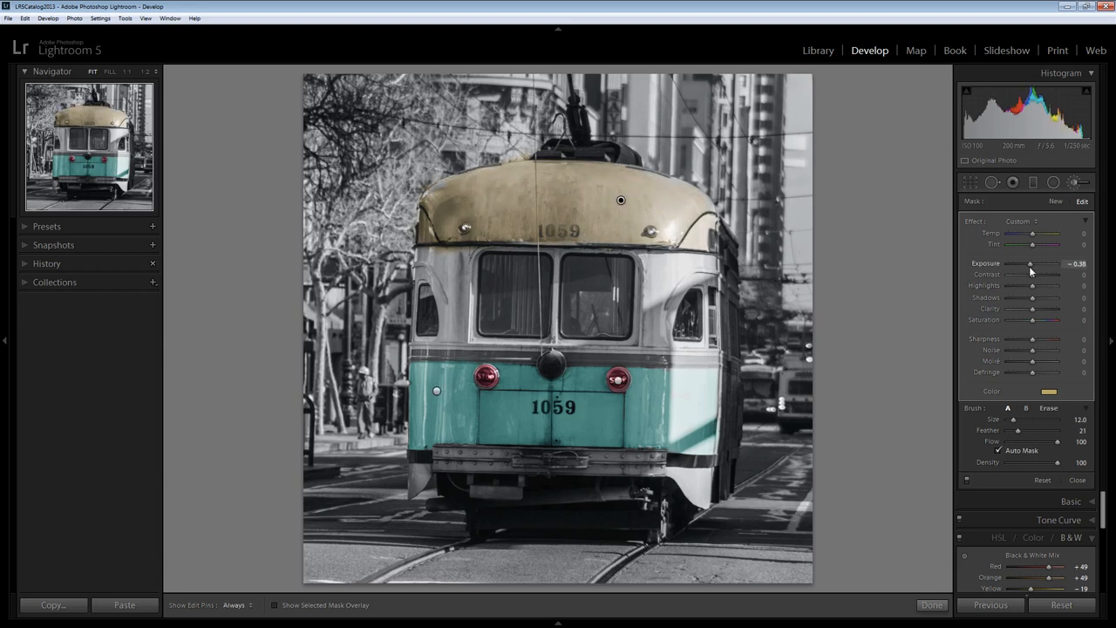
pyautogui.moveTo(1032, 263); pyautogui.dragTo(1035, 263)
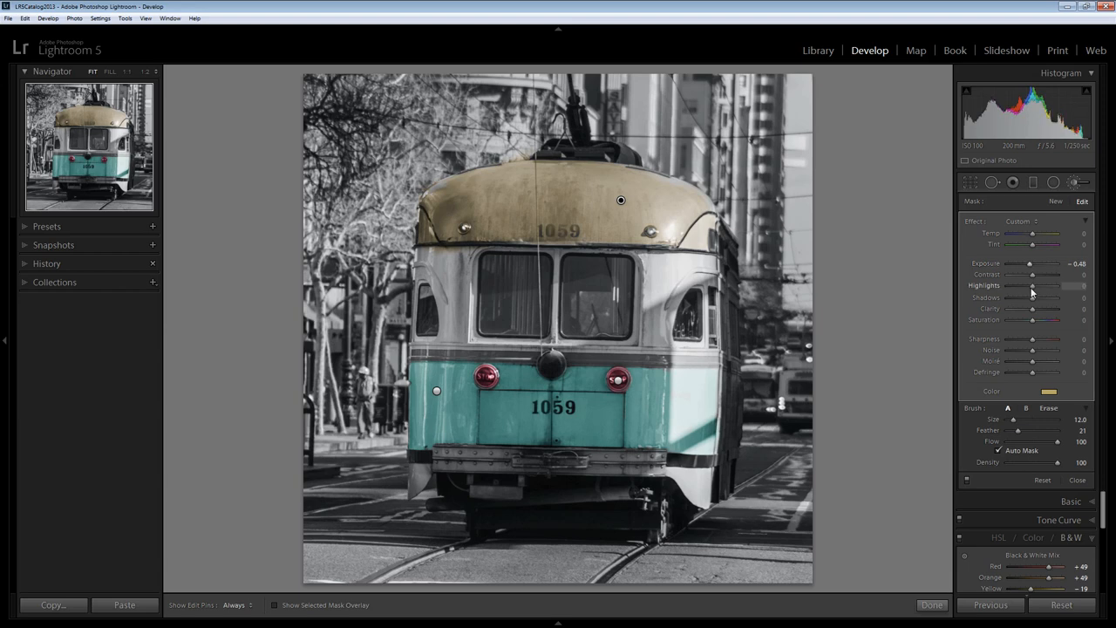
pyautogui.moveTo(1032, 286); pyautogui.dragTo(1029, 286)
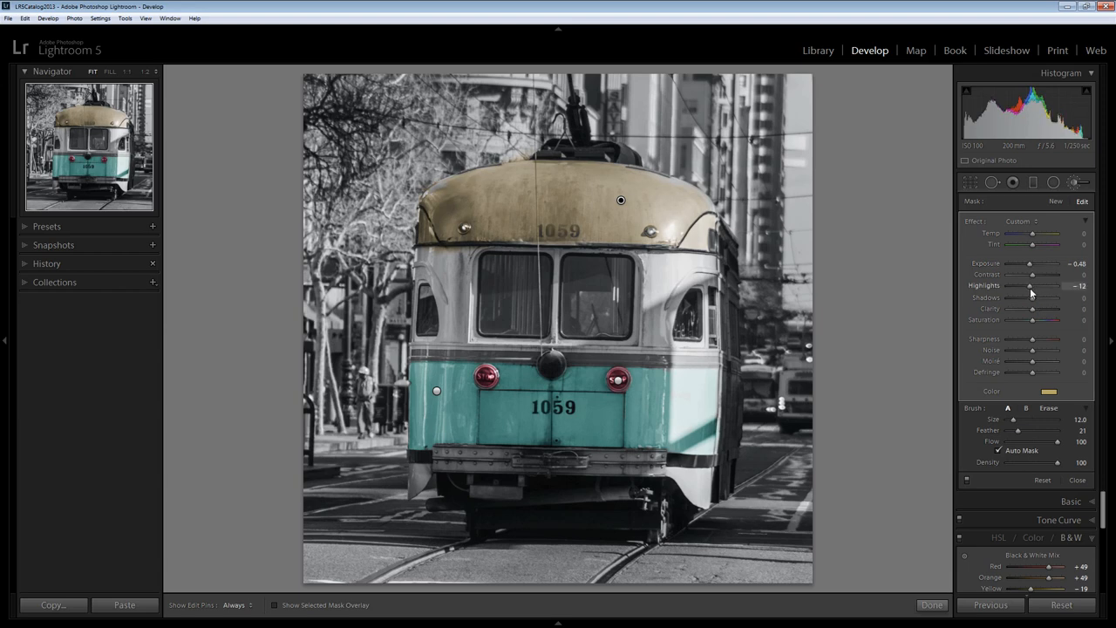
pyautogui.click(1046, 390)
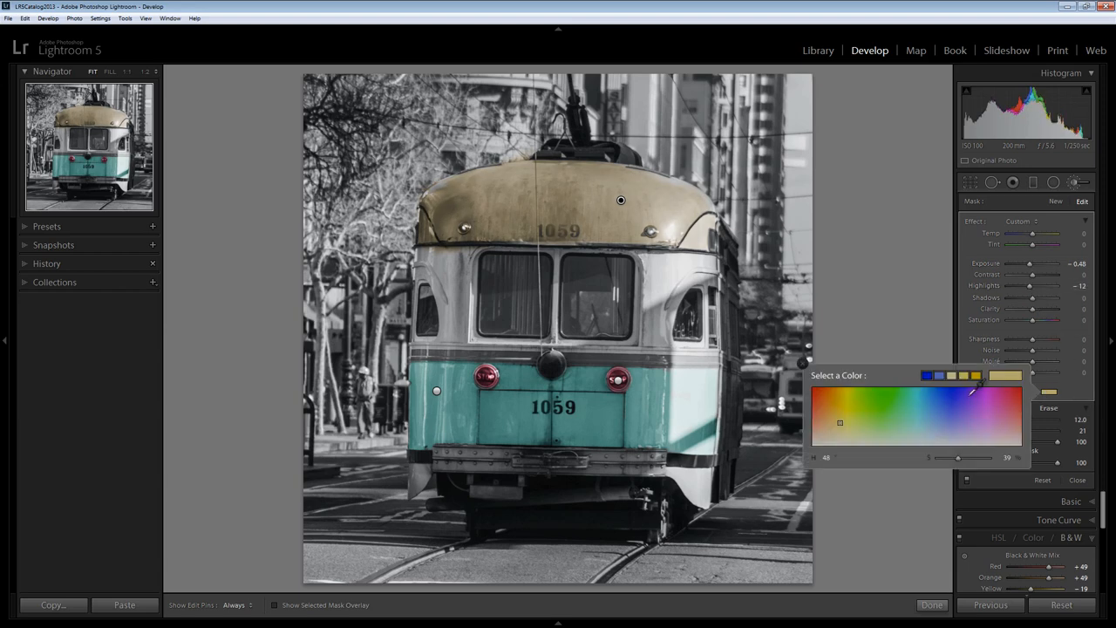
# Try orange, yellow-green, turquoise and pink roof tints, then settle on a desaturated dingy blue.
pyautogui.moveTo(840, 422); pyautogui.dragTo(827, 401)
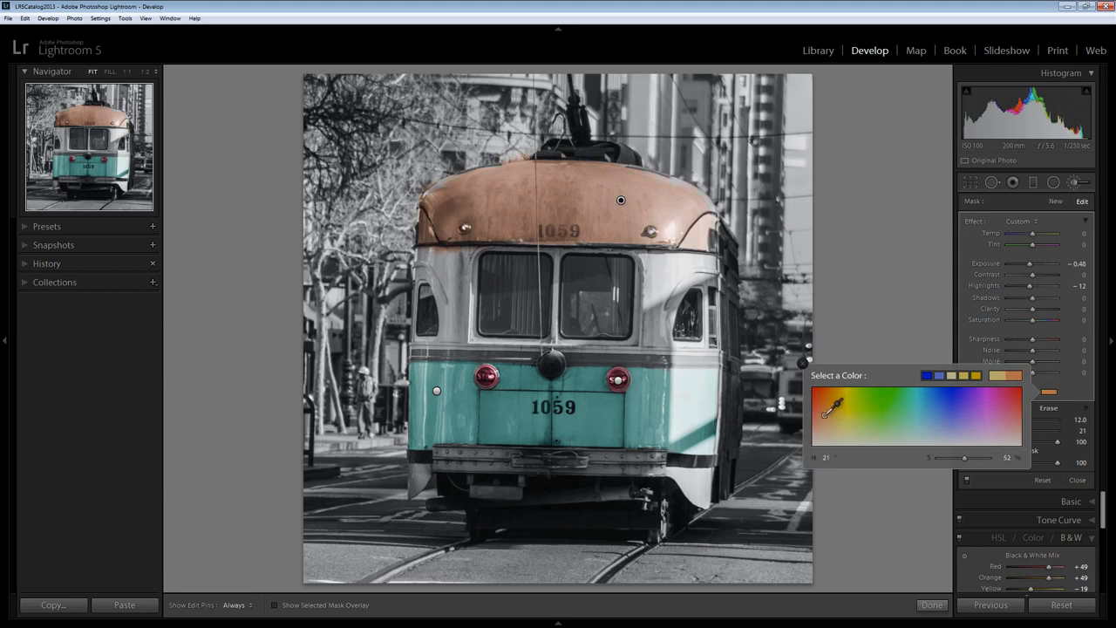
pyautogui.click(843, 394)
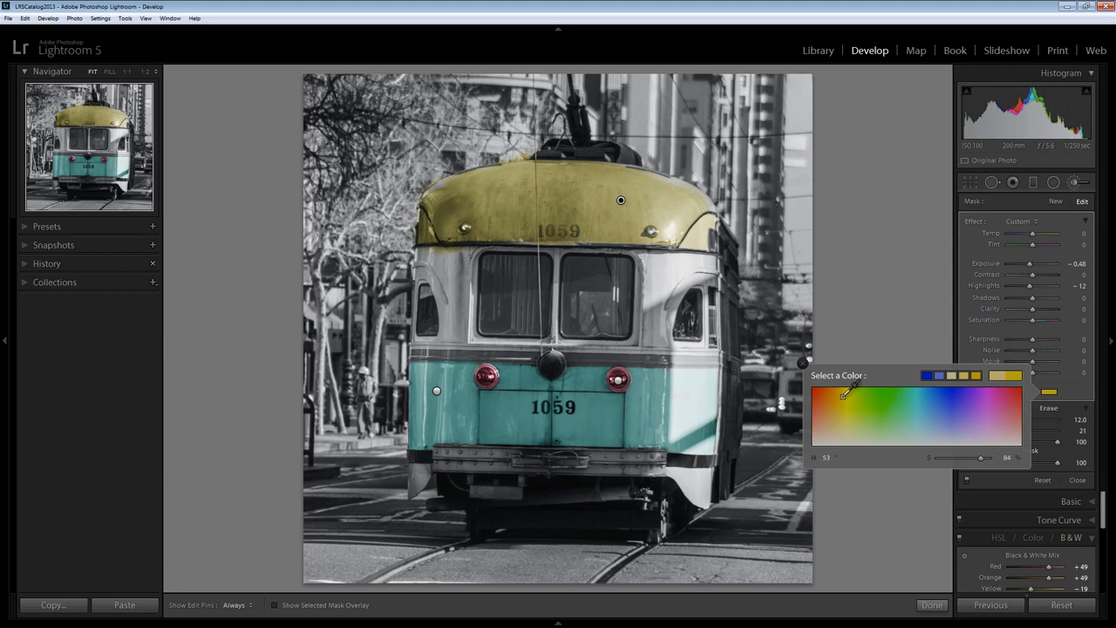
pyautogui.moveTo(844, 394); pyautogui.dragTo(875, 401)
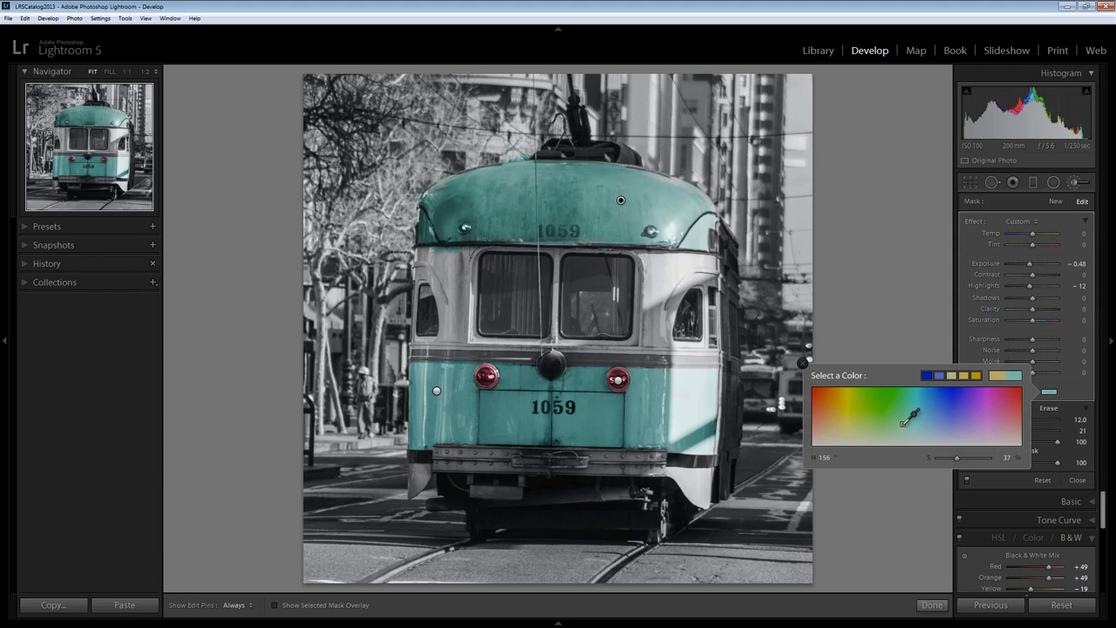
pyautogui.moveTo(904, 423); pyautogui.dragTo(931, 427)
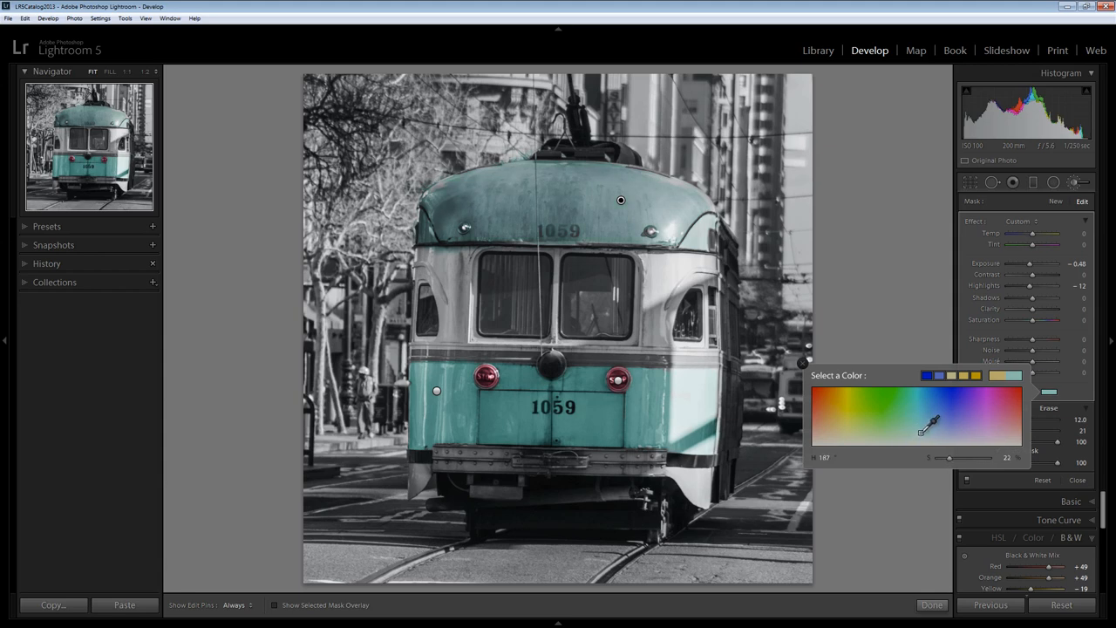
pyautogui.moveTo(933, 427); pyautogui.dragTo(951, 410)
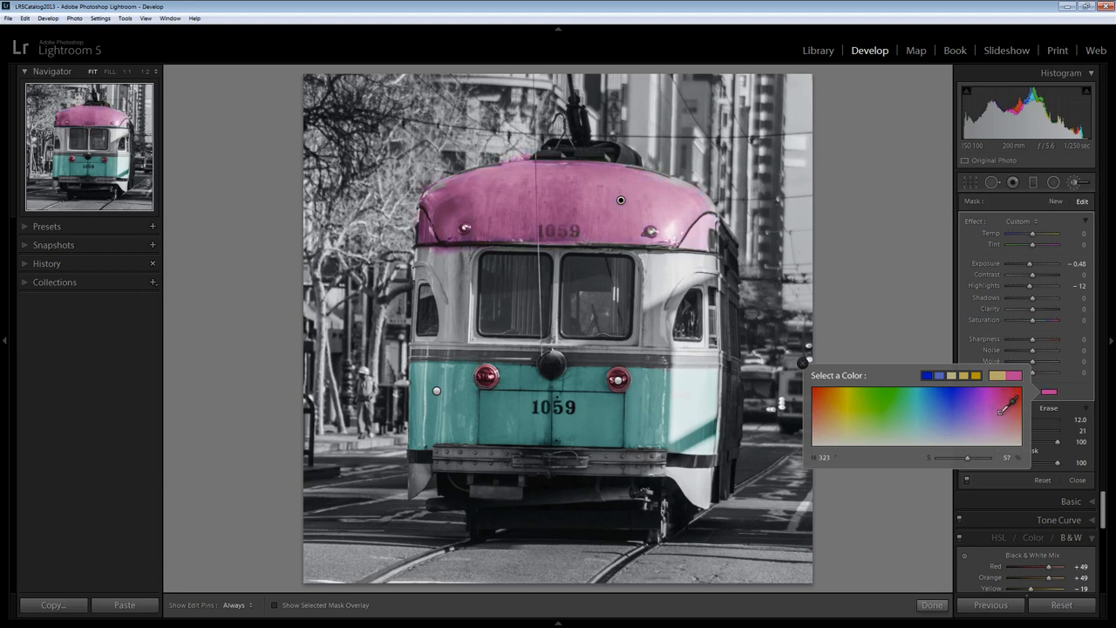
pyautogui.moveTo(1010, 408); pyautogui.dragTo(933, 427)
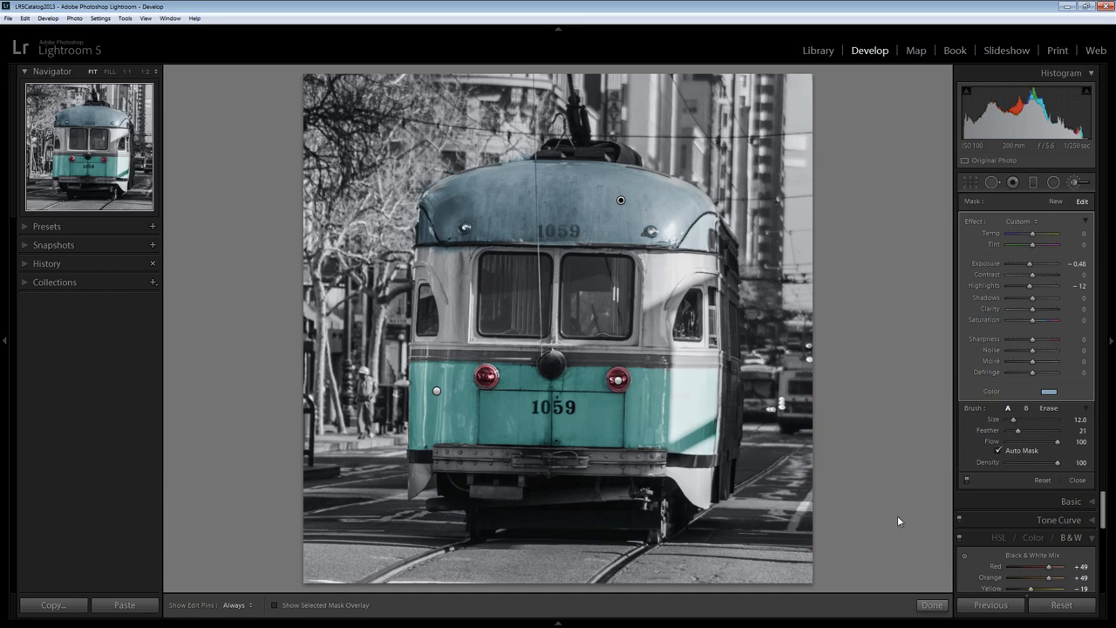
pyautogui.moveTo(931, 603)
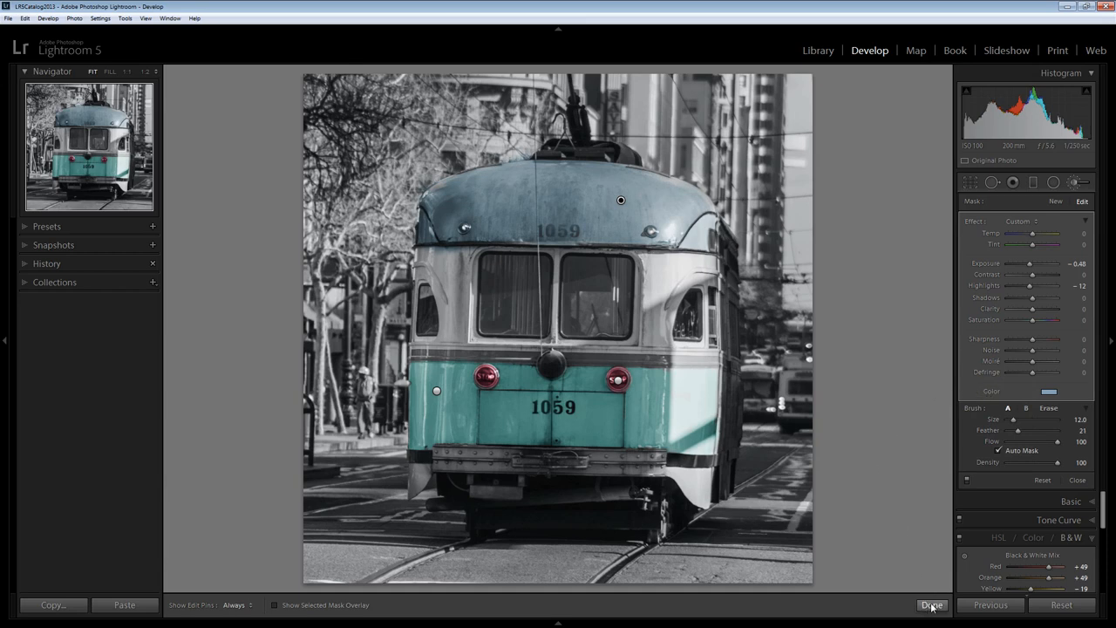
# Finish Adjustment Brush editing and return to the regular Develop panels.
pyautogui.click(927, 605)
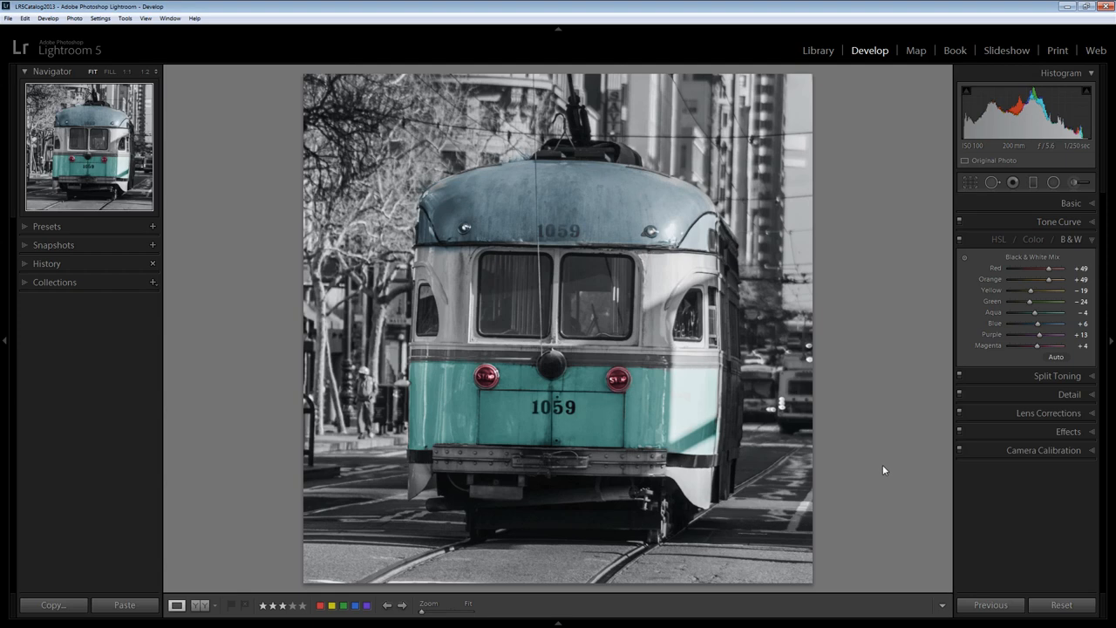
pyautogui.moveTo(879, 467)
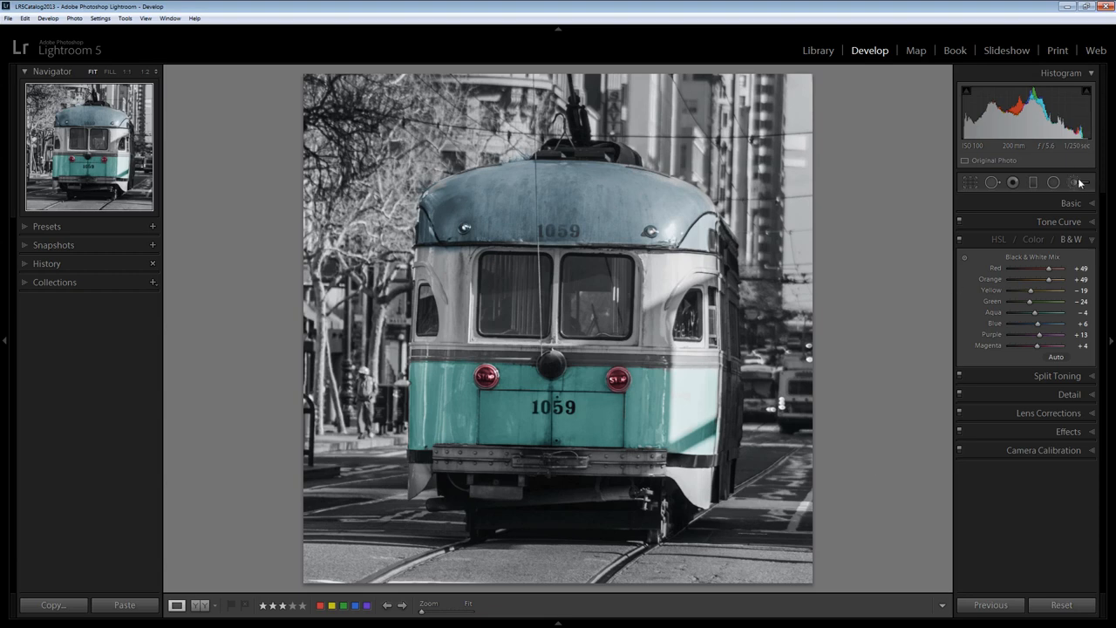
pyautogui.moveTo(1076, 183)
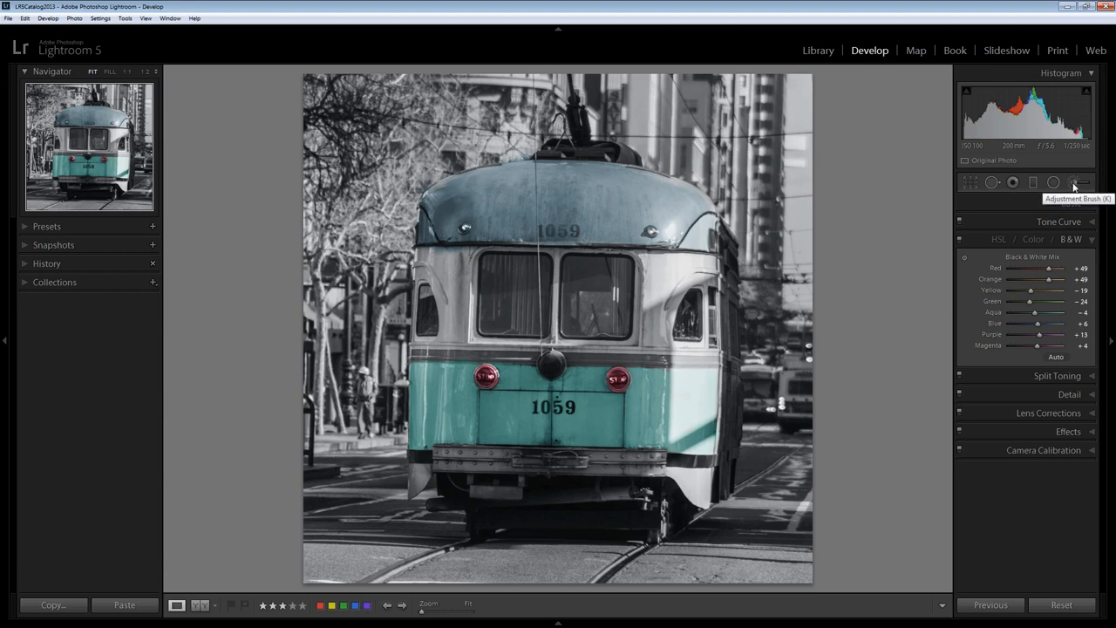